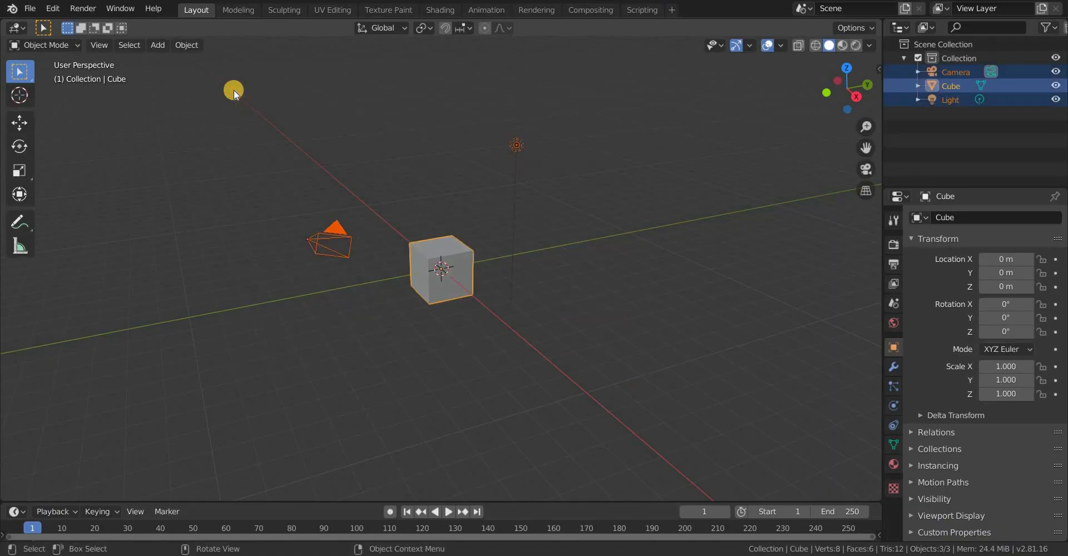
Delete the default objects and add a torus with 5 m major radius and 0.15 m minor radius
{"action": "key", "text": "x"}
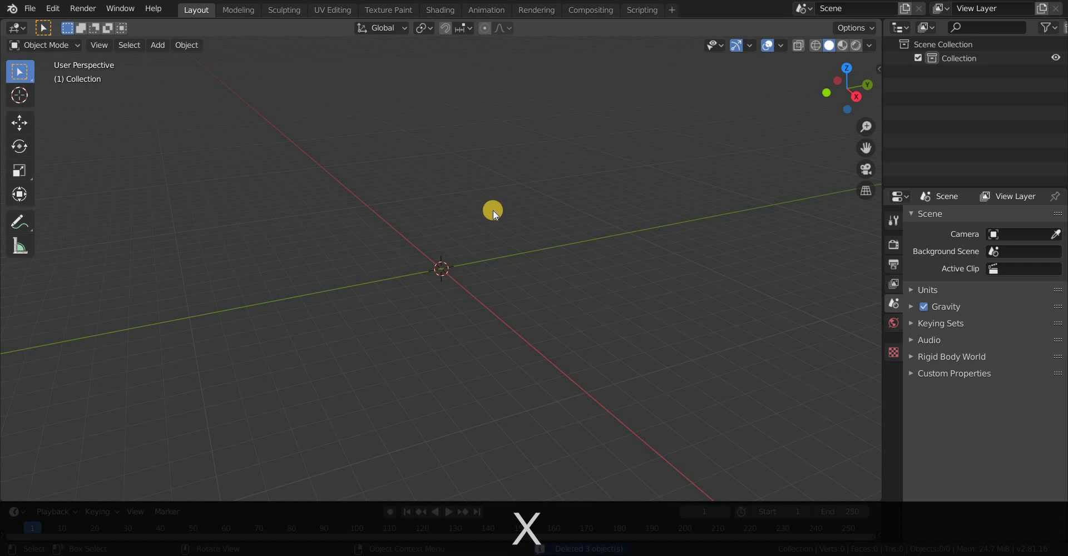
{"action": "key", "text": "shift+a"}
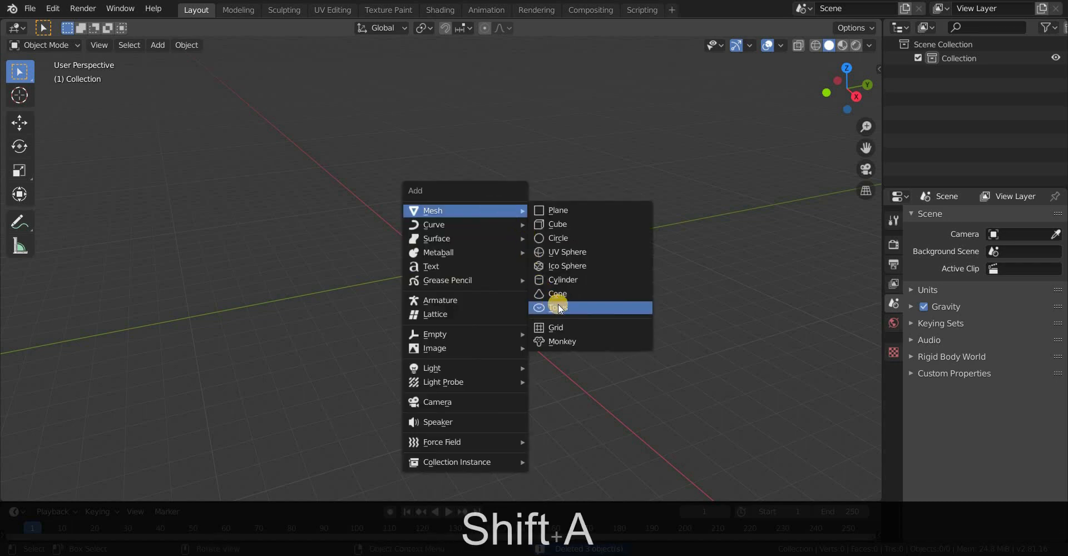
{"action": "left_click", "coordinate": [557, 307]}
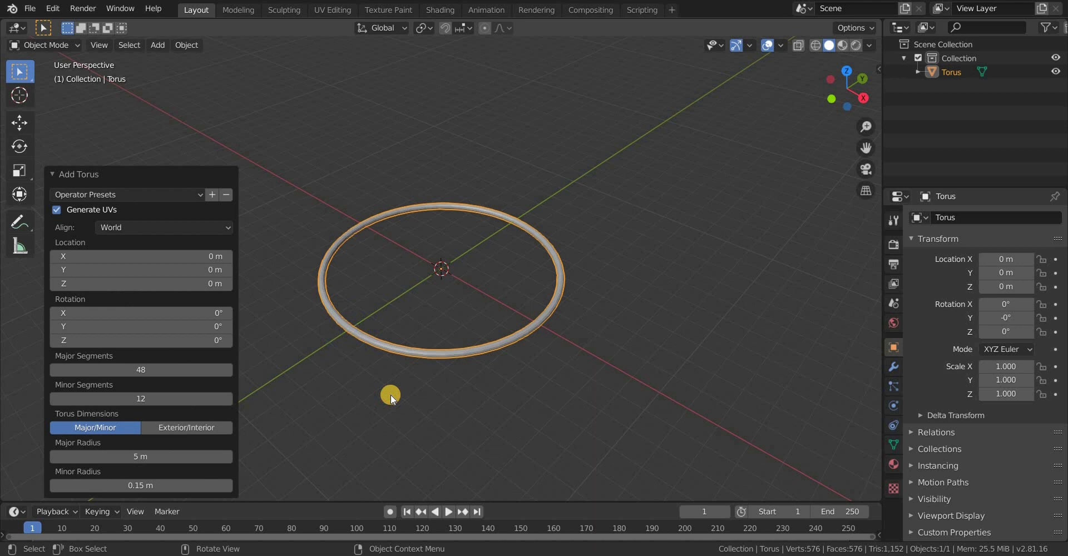
{"action": "key", "text": "r"}
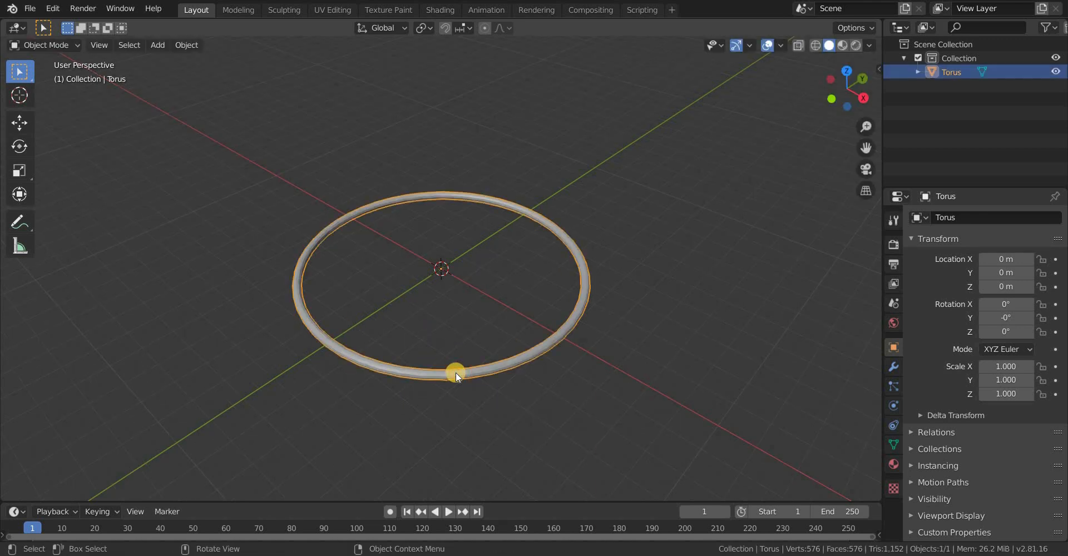
Rotate the torus 90° upright, then add a plane scaled up into a wide floor
{"action": "key", "text": "r"}
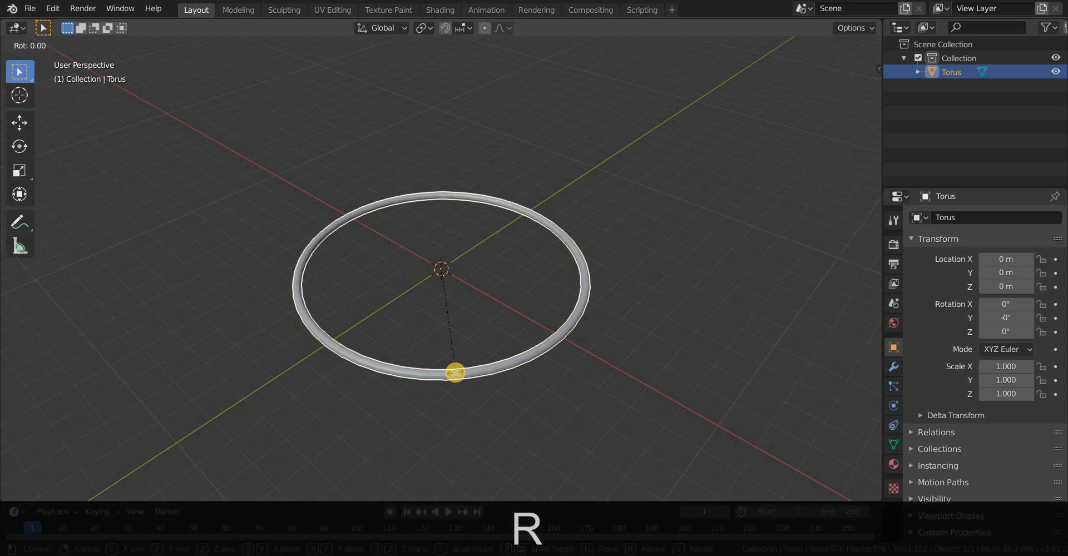
{"action": "type", "text": "90"}
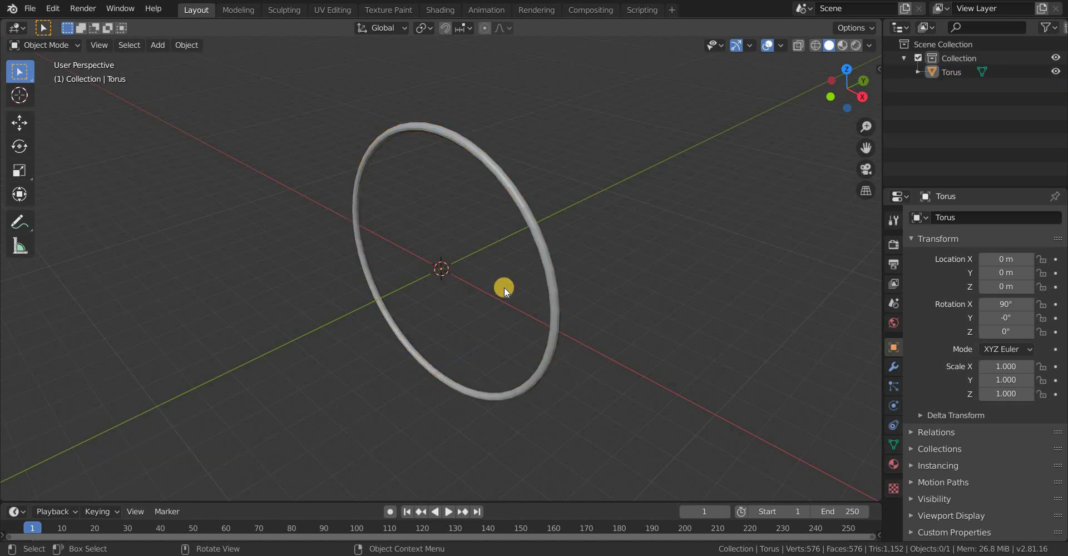
{"action": "key", "text": "shift+a"}
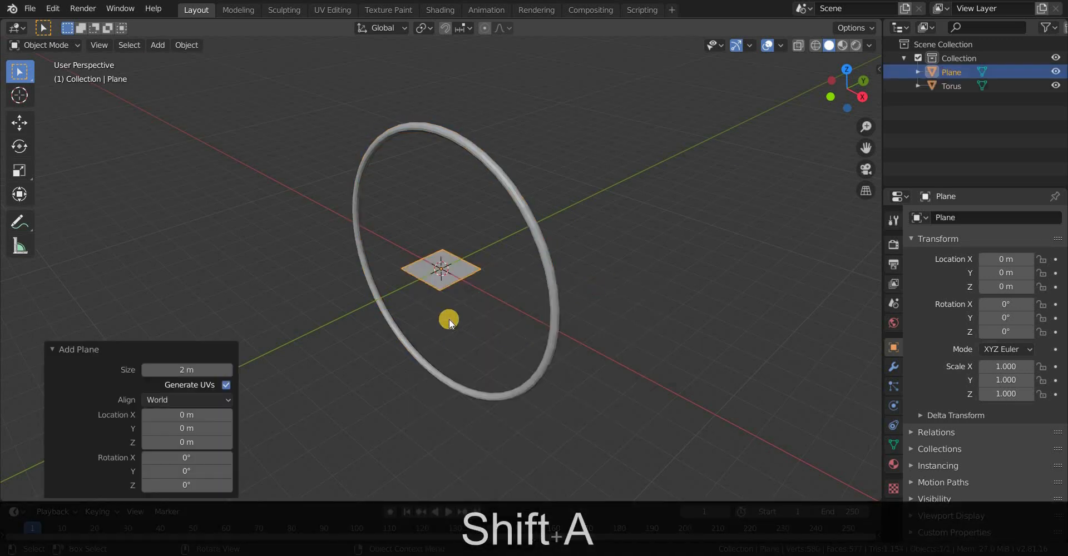
{"action": "key", "text": "s"}
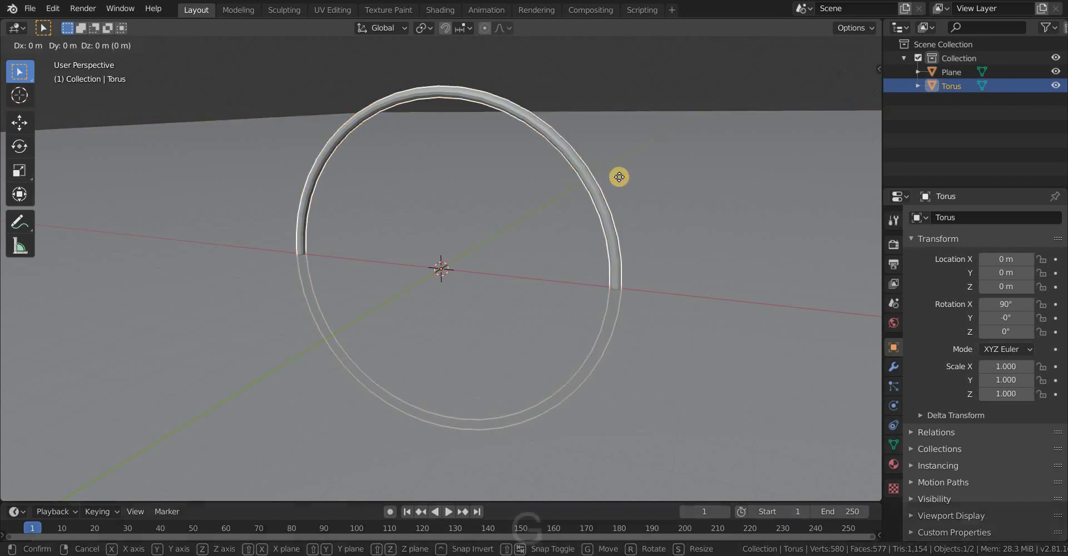
Move the torus up 1 m along the Z axis above the floor
{"action": "key", "text": "z"}
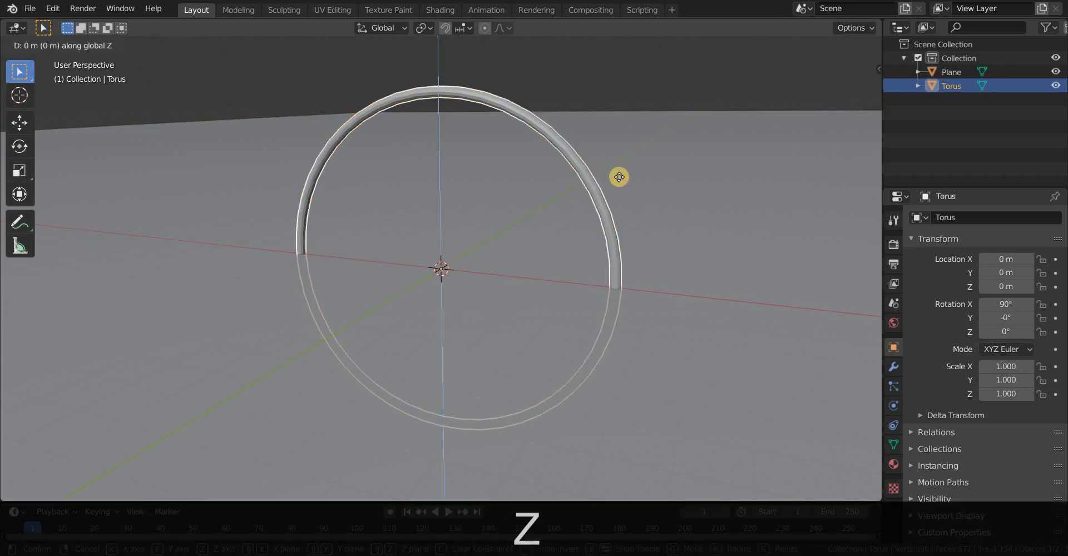
{"action": "type", "text": "1|] = 1"}
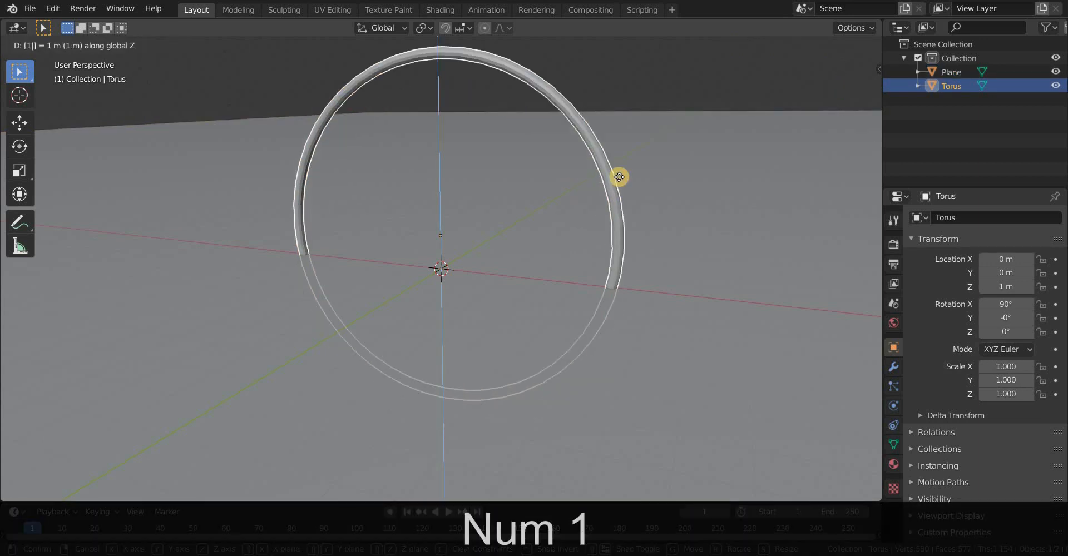
{"action": "key", "text": "Return"}
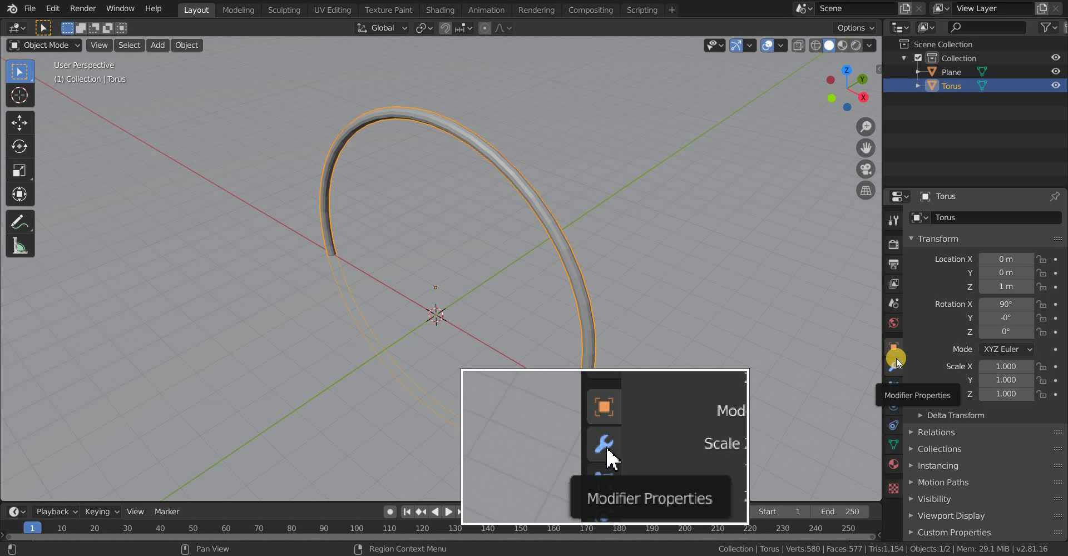
Add an Array modifier to the torus with Count 10, repeating it into a tunnel of rings
{"action": "left_click", "coordinate": [982, 217]}
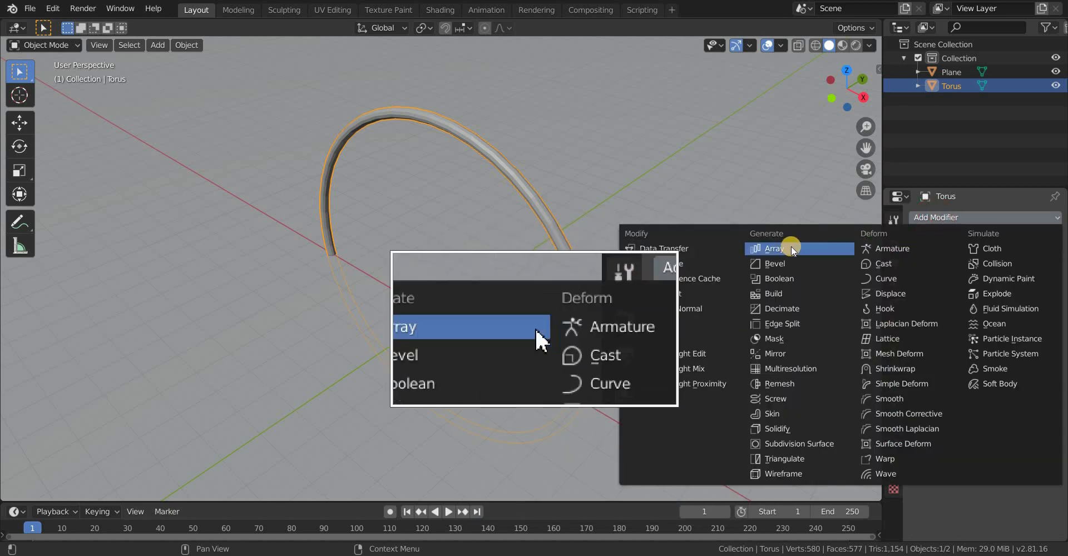
{"action": "left_click", "coordinate": [772, 248]}
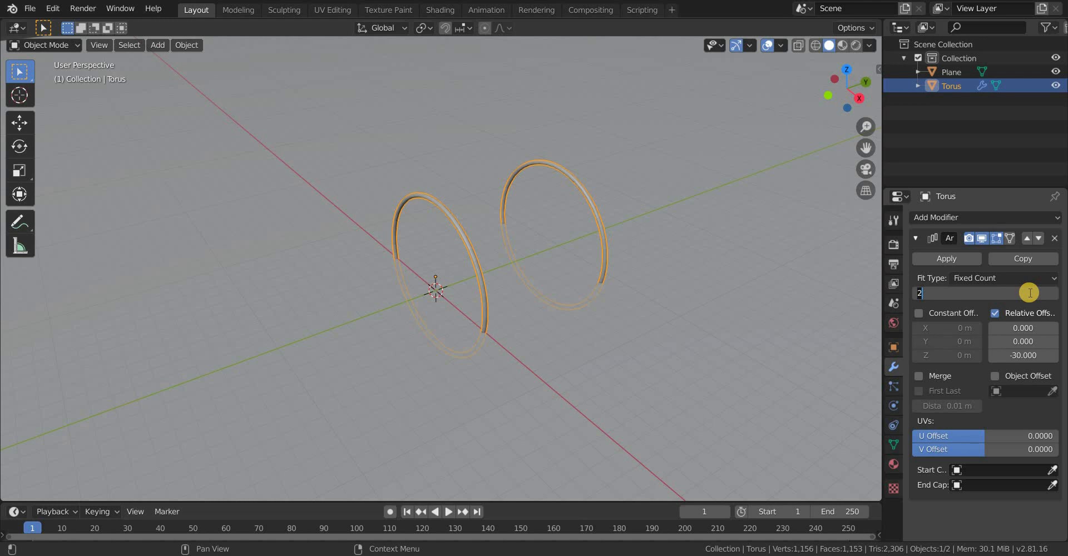
{"action": "type", "text": "10"}
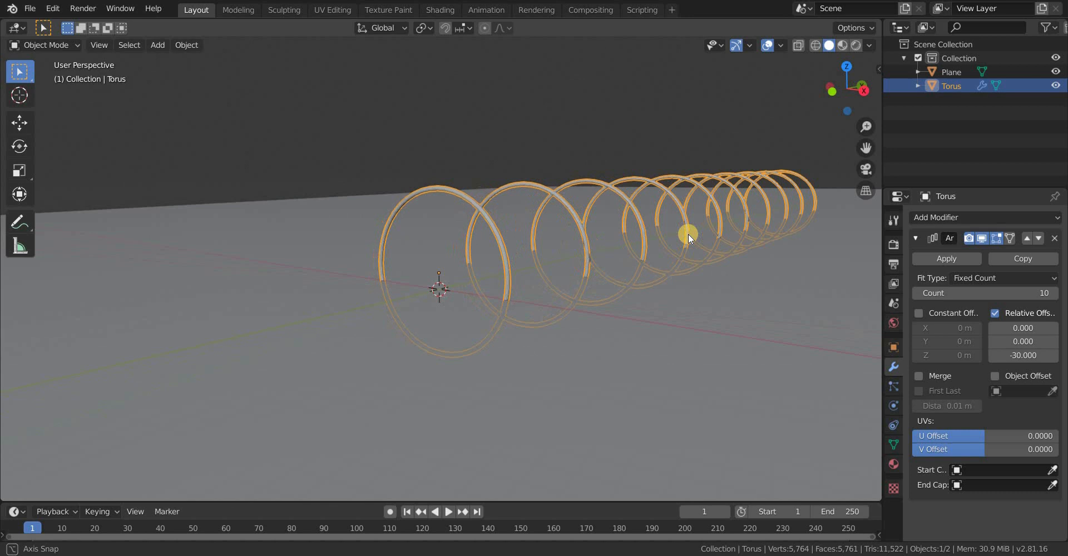
{"action": "left_click_drag", "start_coordinate": [687, 235], "coordinate": [616, 247]}
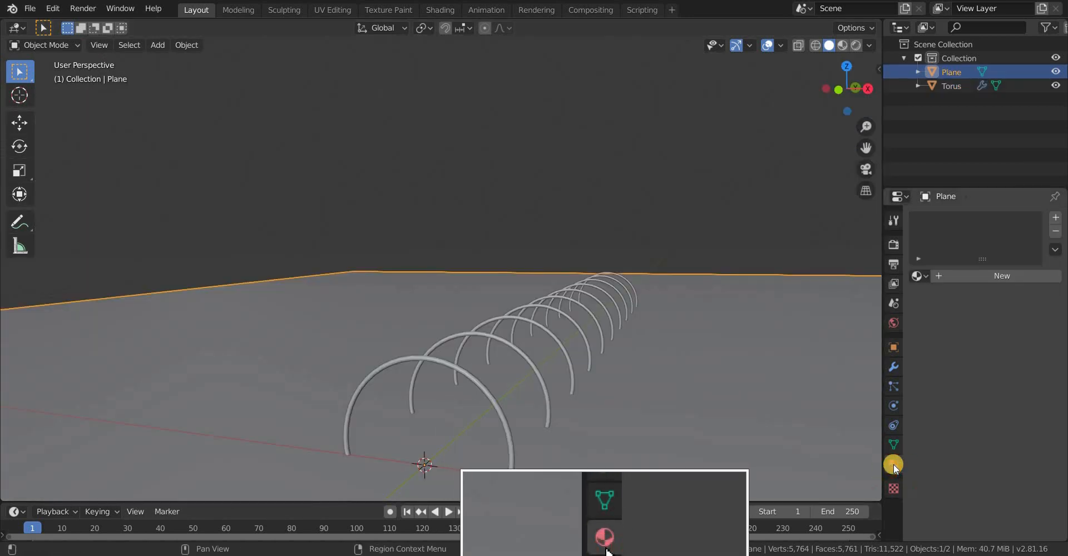
Create a new material on the floor plane with Metallic 0.7
{"action": "left_click", "coordinate": [1001, 276]}
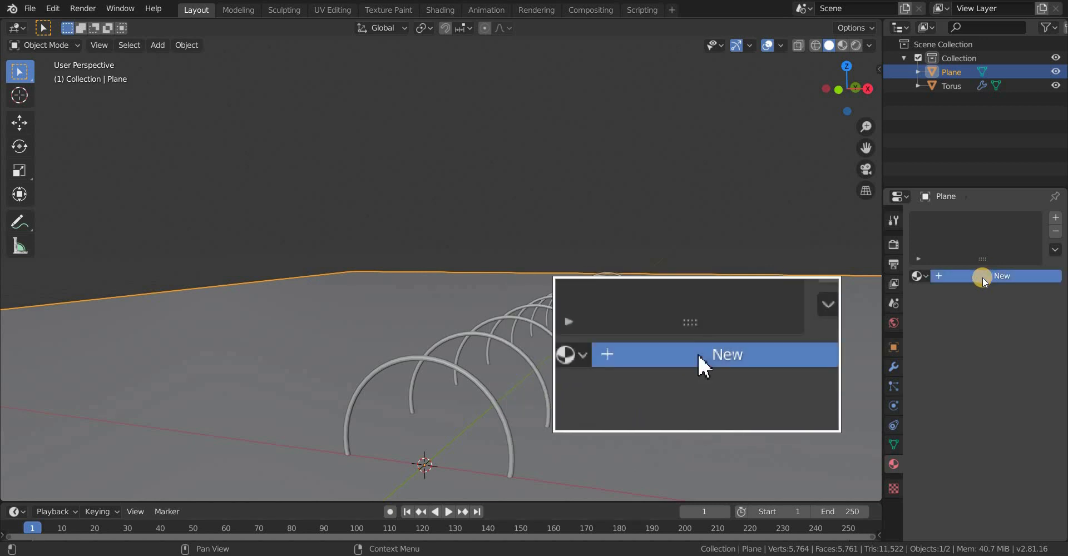
{"action": "left_click", "coordinate": [726, 354]}
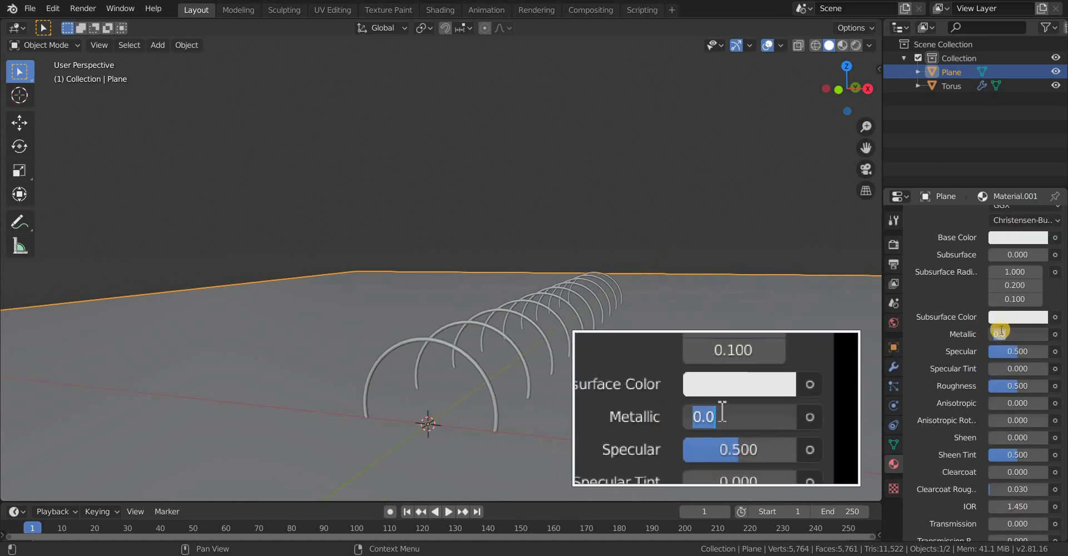
{"action": "type", "text": ".75"}
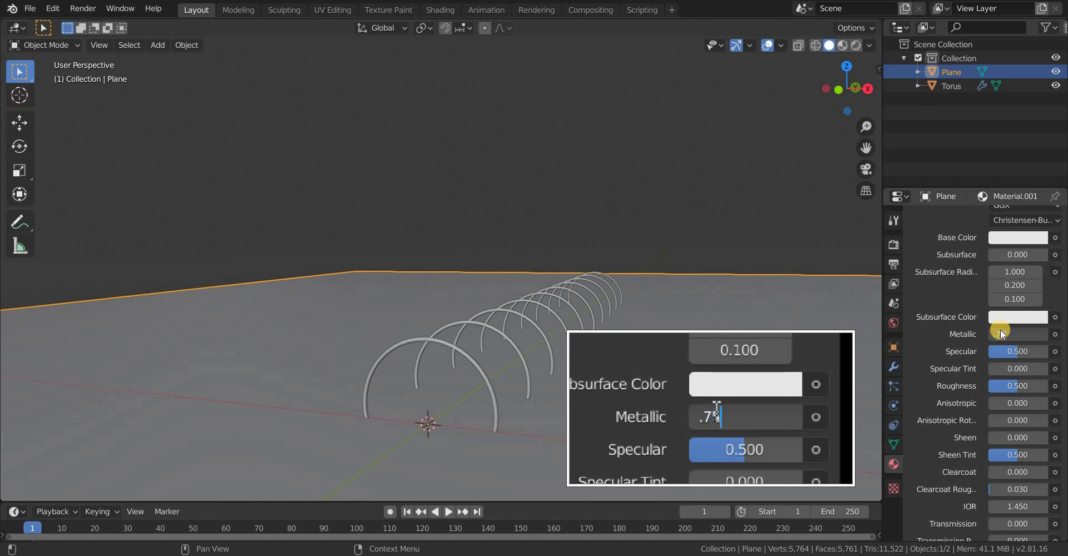
{"action": "key", "text": "Return"}
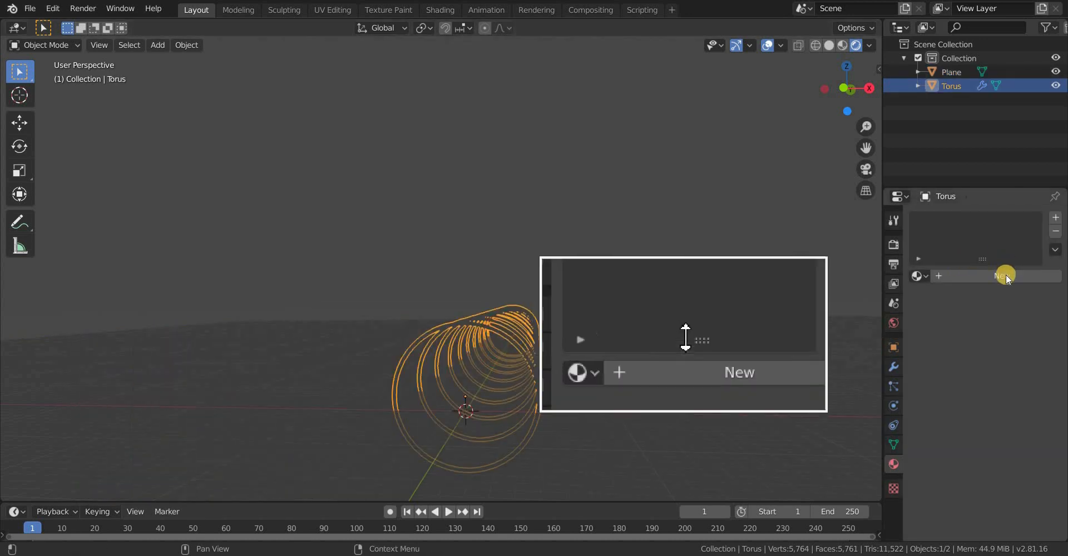
Create a new Emission material on the torus rings with Strength 5
{"action": "left_click", "coordinate": [738, 372]}
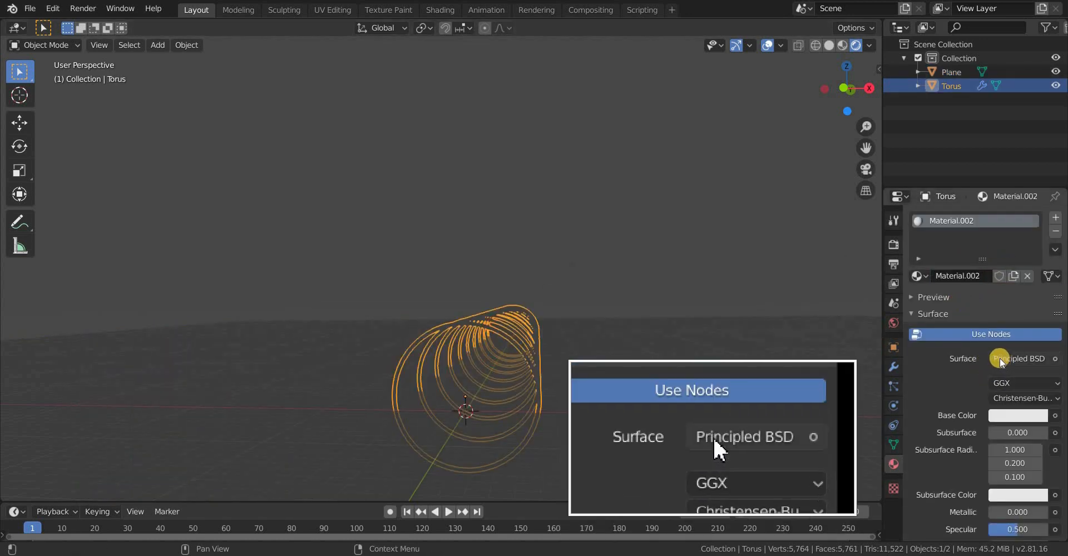
{"action": "left_click", "coordinate": [1018, 359]}
{"action": "type", "text": "5"}
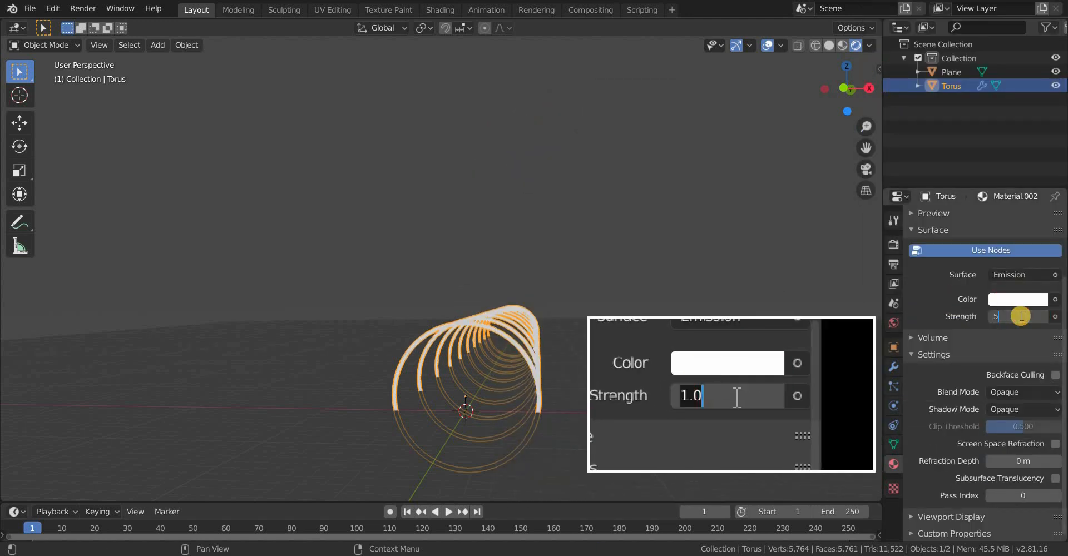
{"action": "key", "text": "Return"}
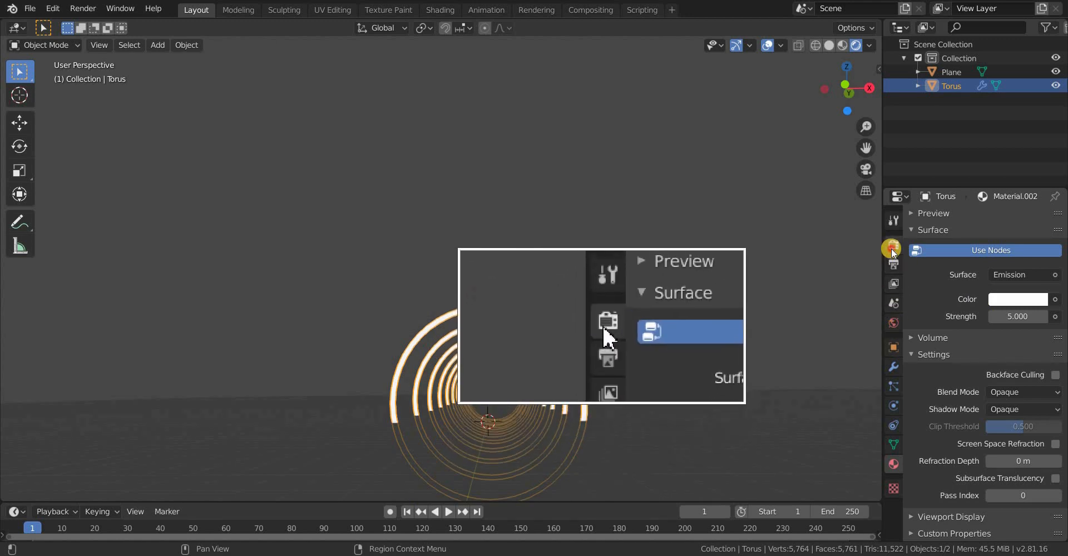
Enable Ambient Occlusion, Bloom, Screen Space Reflections and Motion Blur in Eevee render settings
{"action": "left_click", "coordinate": [893, 242]}
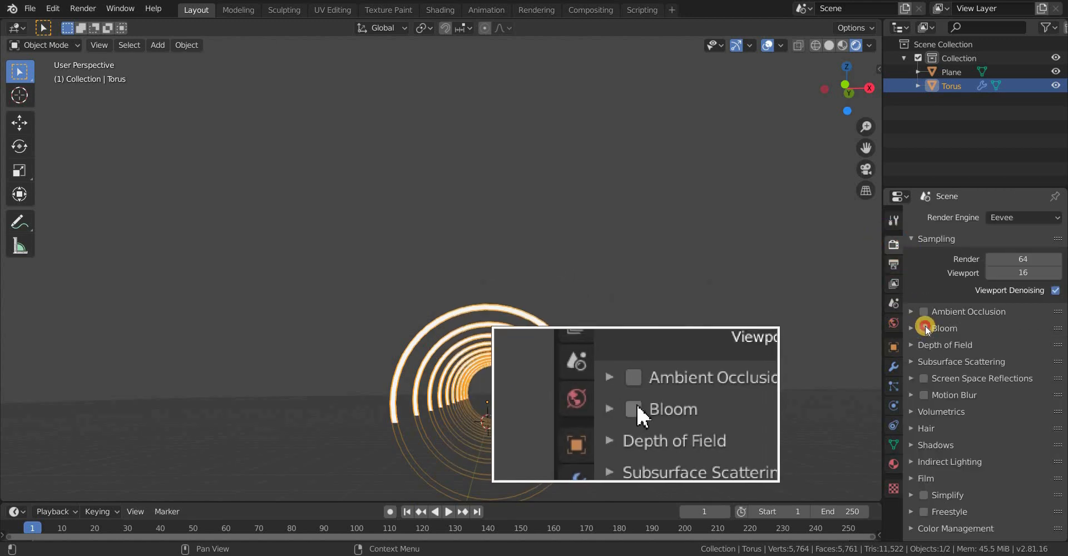
{"action": "left_click", "coordinate": [633, 409]}
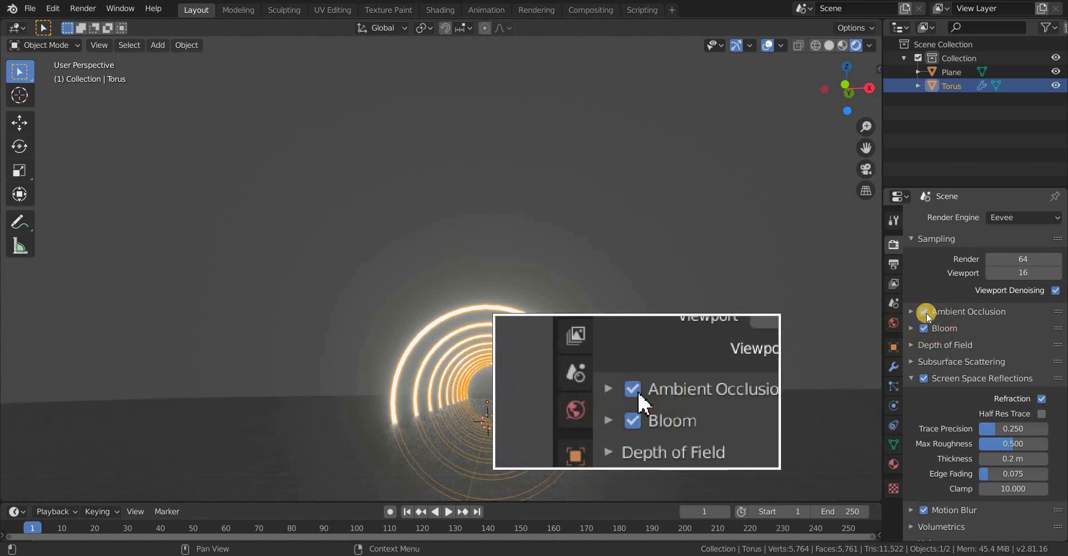
{"action": "mouse_move", "coordinate": [632, 387]}
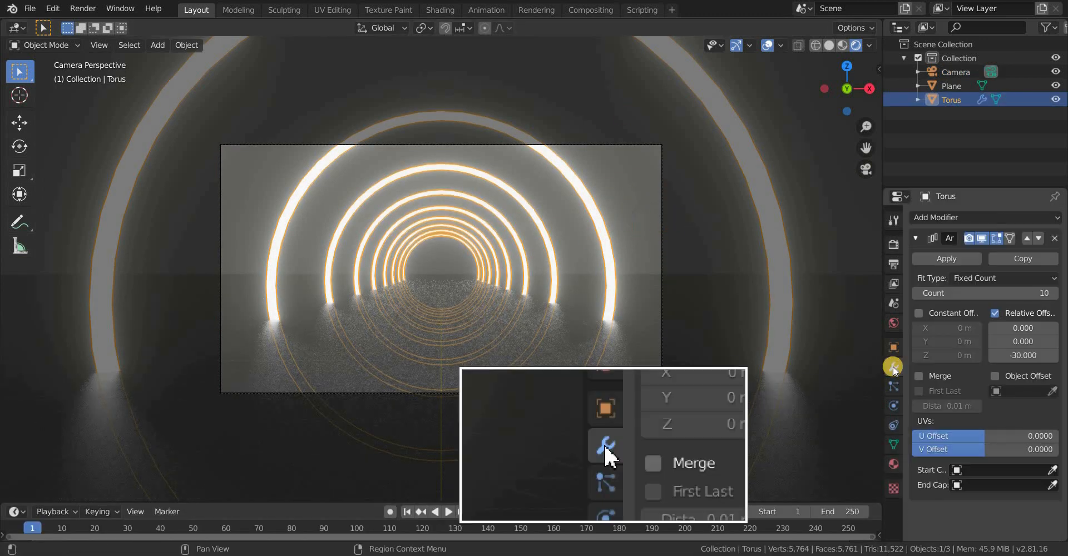
Smooth the rings with a Subdivision modifier and set the array to 20 rings at -1.1 Z offset
{"action": "left_click", "coordinate": [980, 216]}
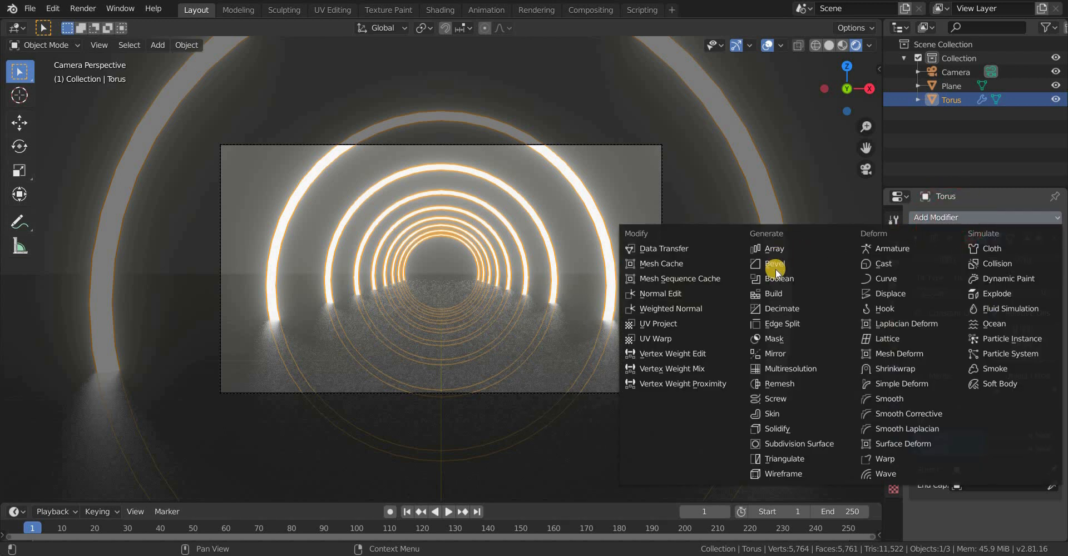
{"action": "left_click", "coordinate": [773, 248]}
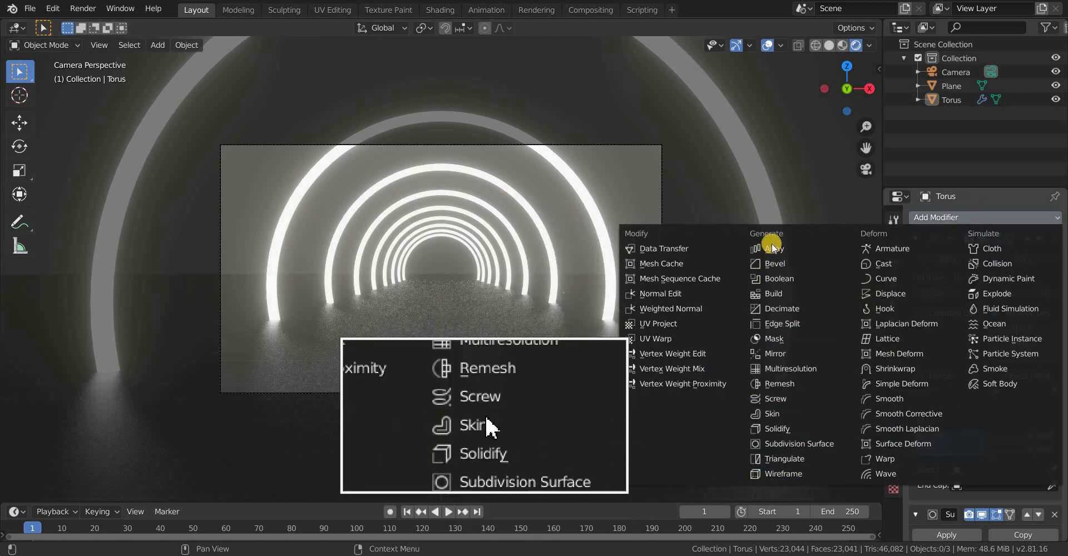
{"action": "left_click", "coordinate": [772, 248]}
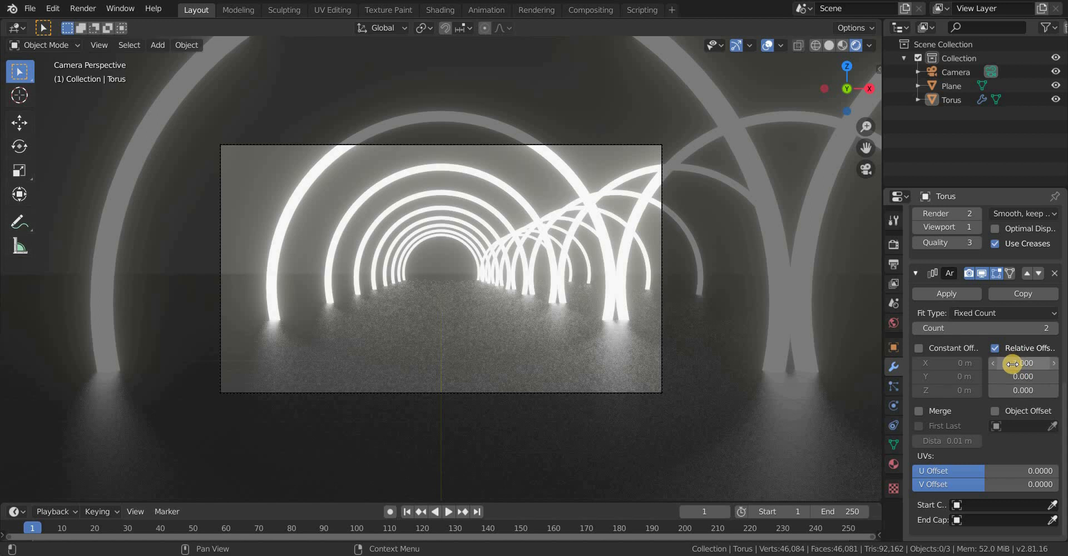
{"action": "double_click", "coordinate": [1021, 363]}
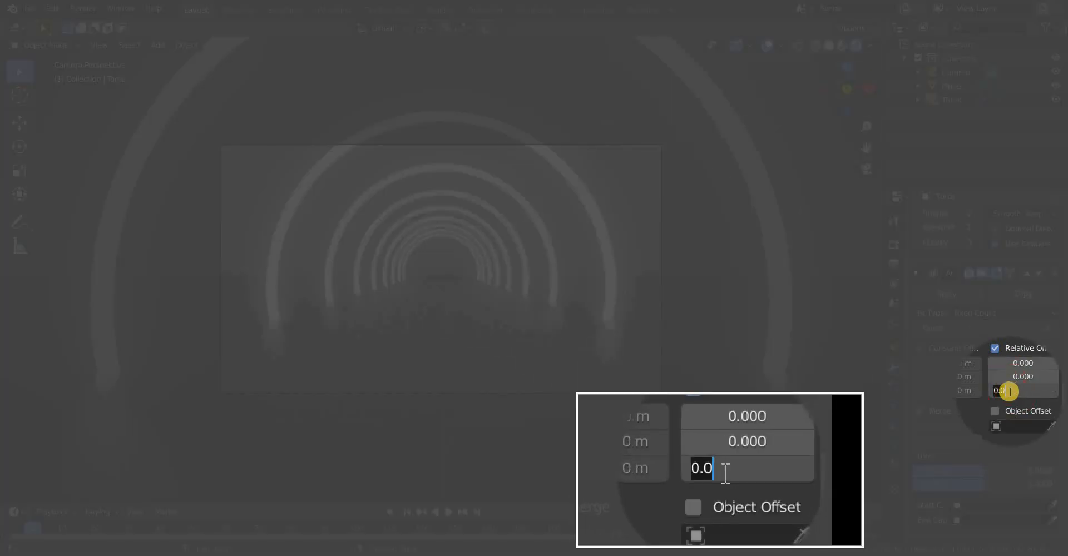
{"action": "type", "text": "-1.1"}
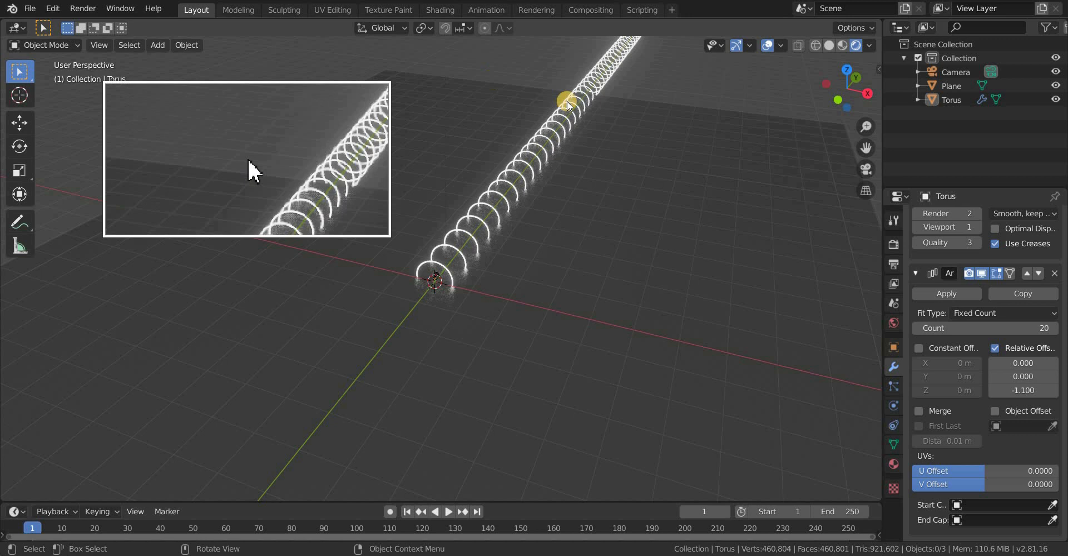
Return to the camera view looking down the lengthened ring tunnel
{"action": "left_click", "coordinate": [950, 85]}
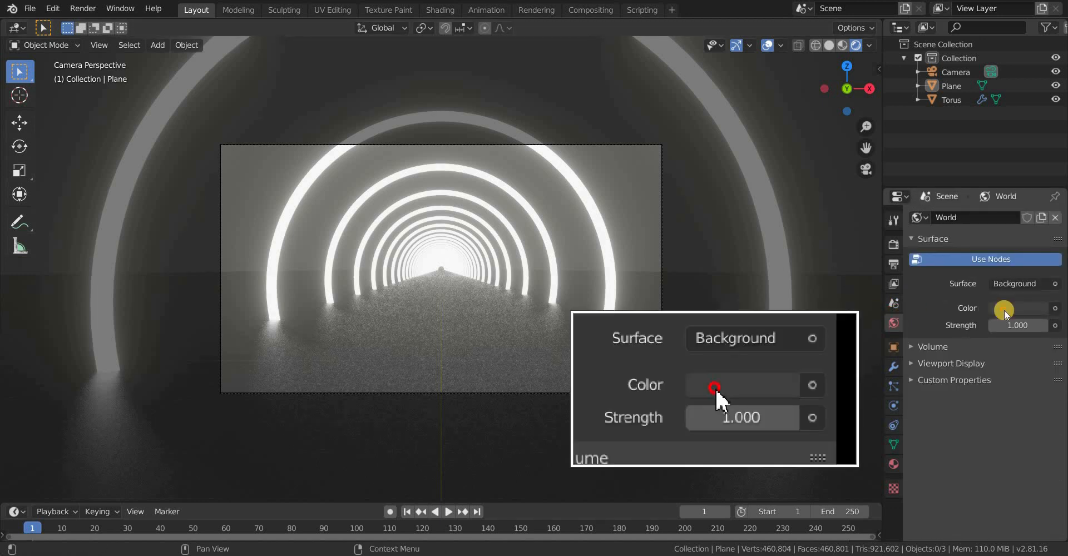
Set the World background color to black by dropping its Value to 0
{"action": "left_click", "coordinate": [714, 386]}
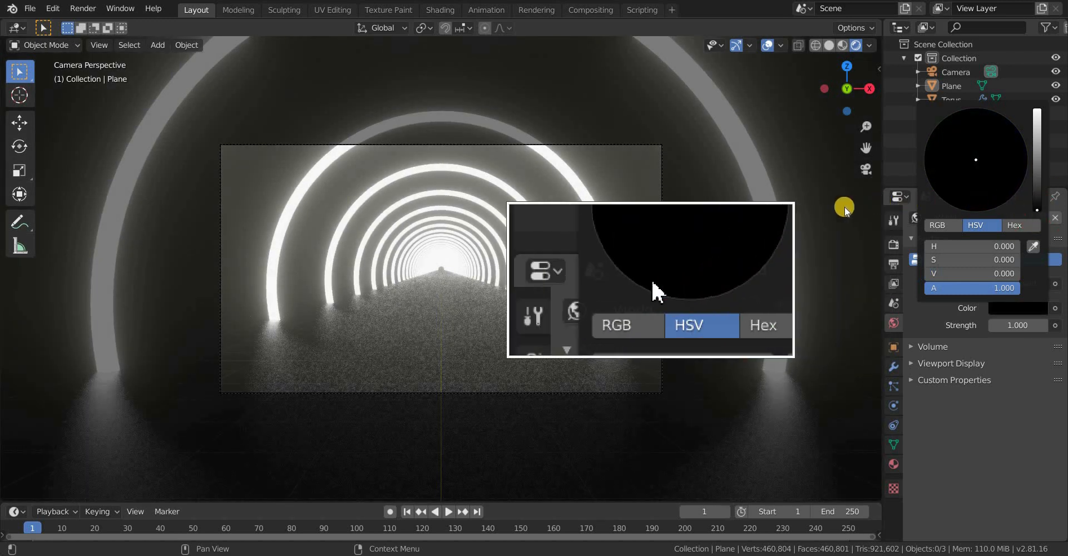
{"action": "left_click", "coordinate": [439, 10]}
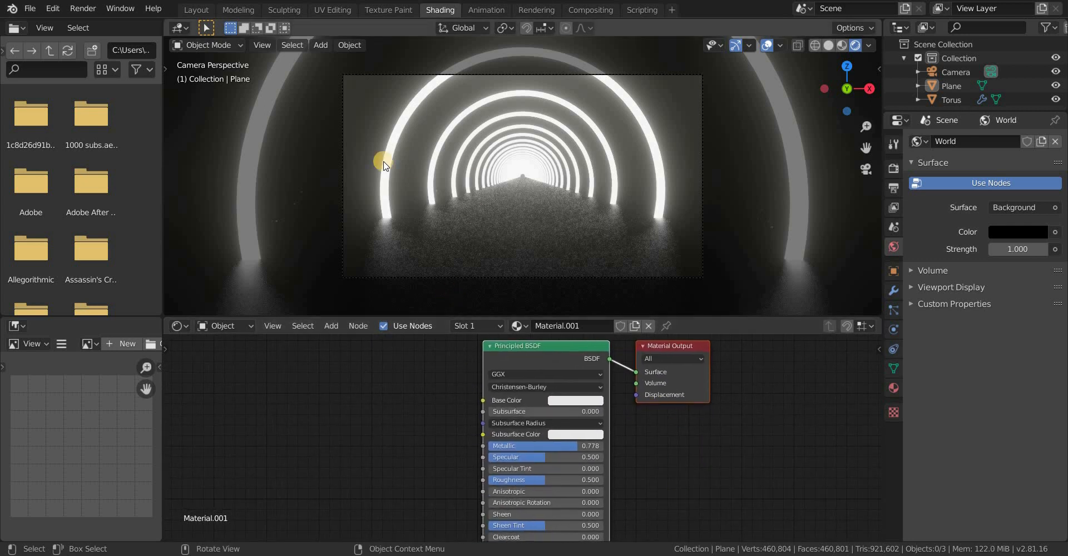
Select the torus rings and begin adding nodes for the emission colour ramp material
{"action": "left_click", "coordinate": [951, 99]}
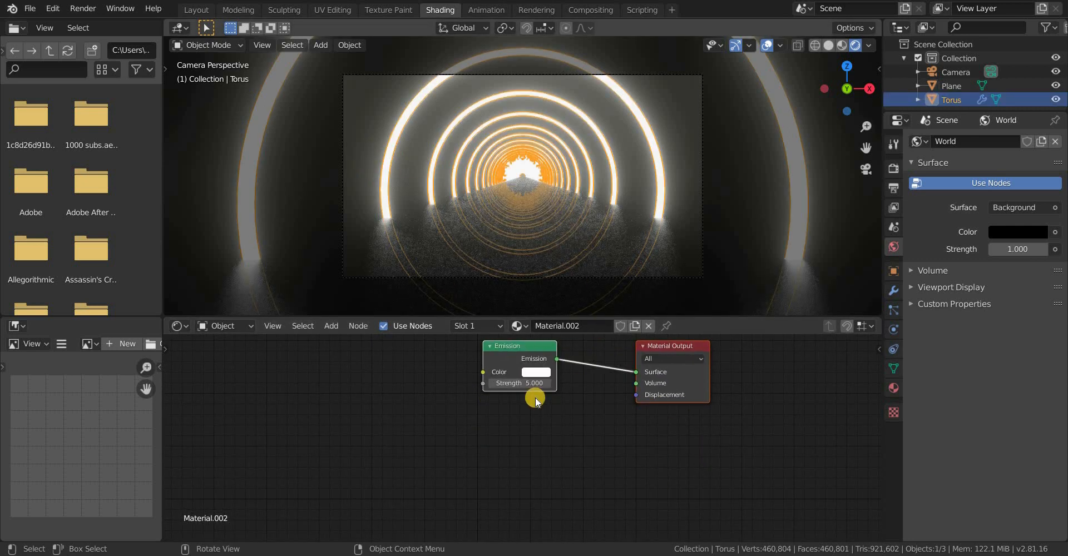
{"action": "key", "text": "shift+a"}
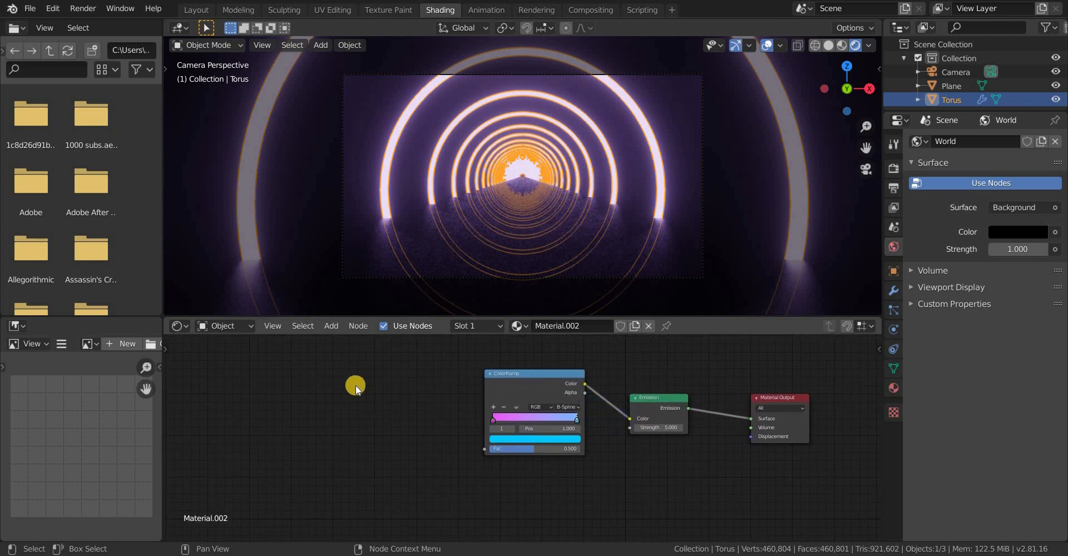
Add Object Info and Separate XYZ nodes so ring location drives the colour ramp factor
{"action": "type", "text": "obj"}
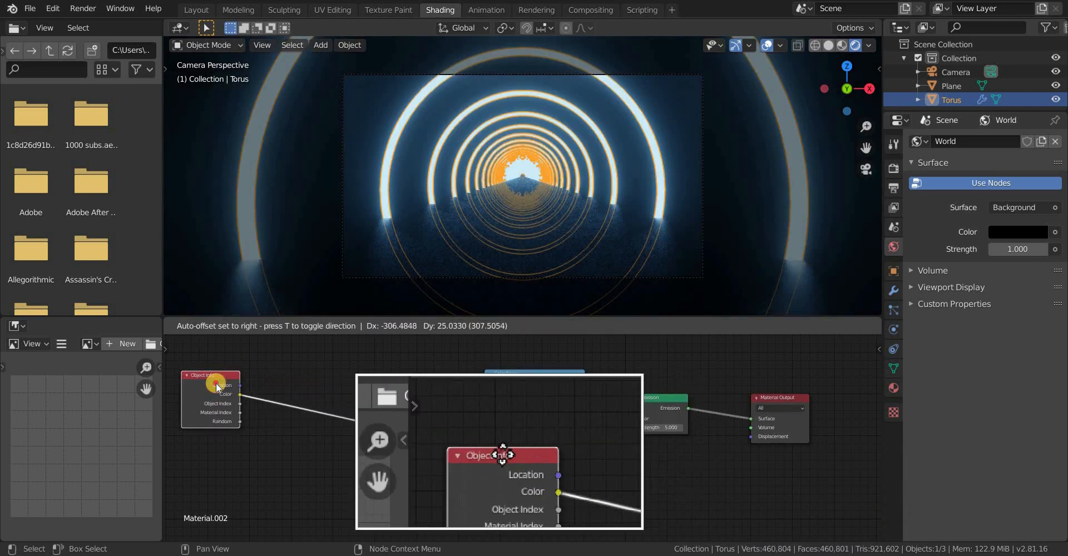
{"action": "type", "text": "sep"}
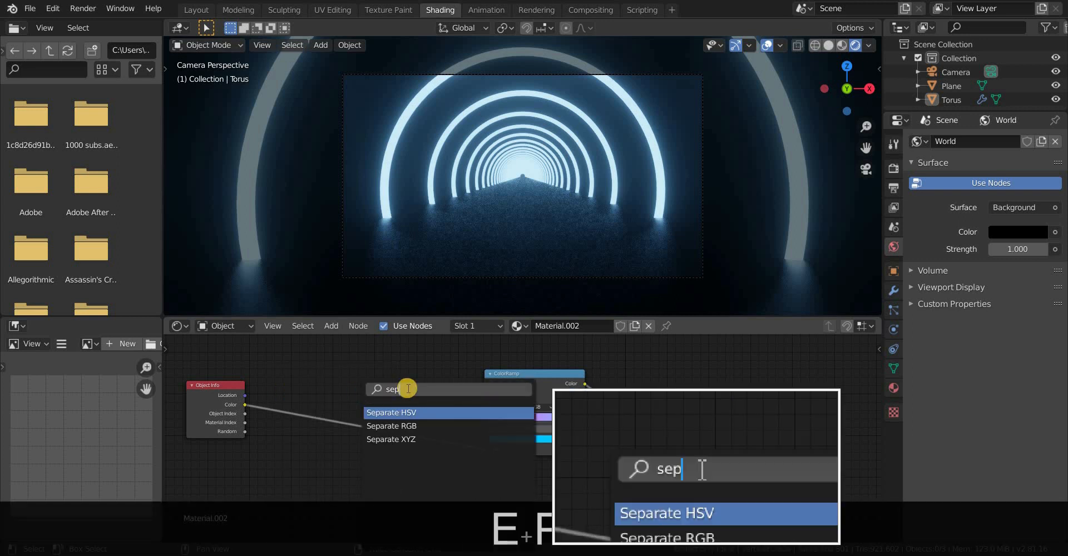
{"action": "left_click", "coordinate": [390, 439]}
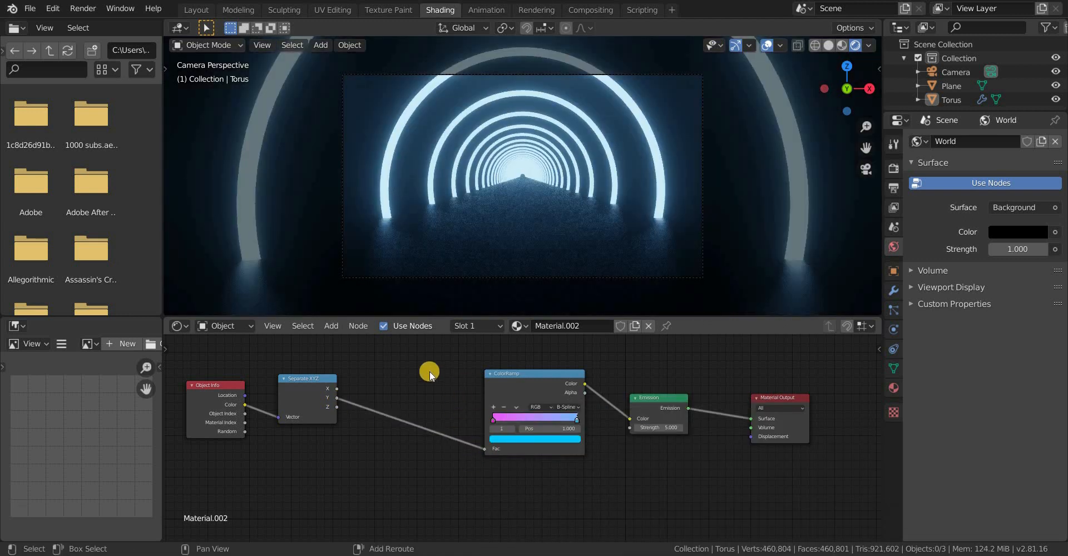
Add two Math nodes, one Multiply by -1.0 and one Add 0.5, ahead of the colour ramp
{"action": "type", "text": "math"}
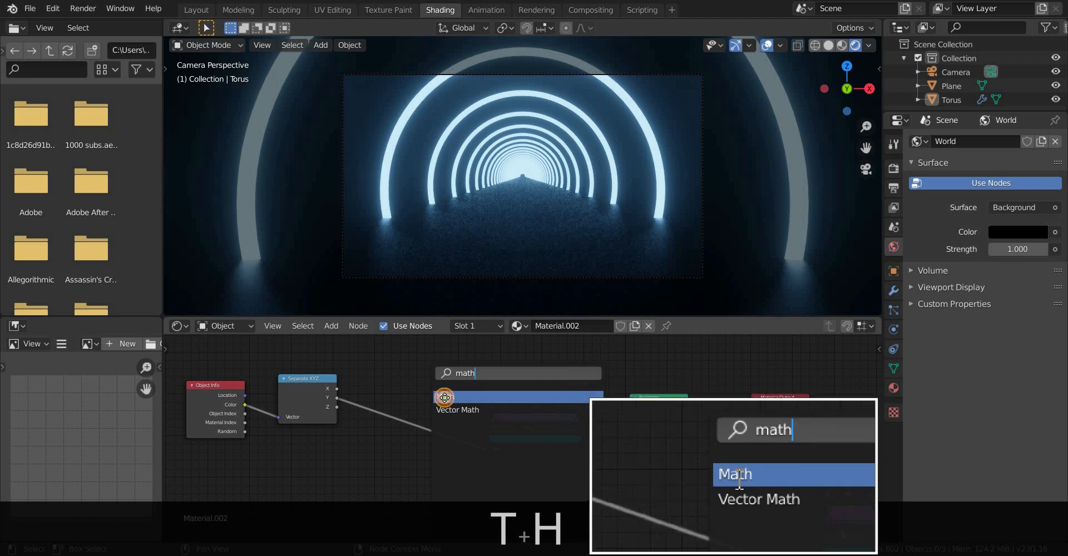
{"action": "left_click", "coordinate": [735, 474]}
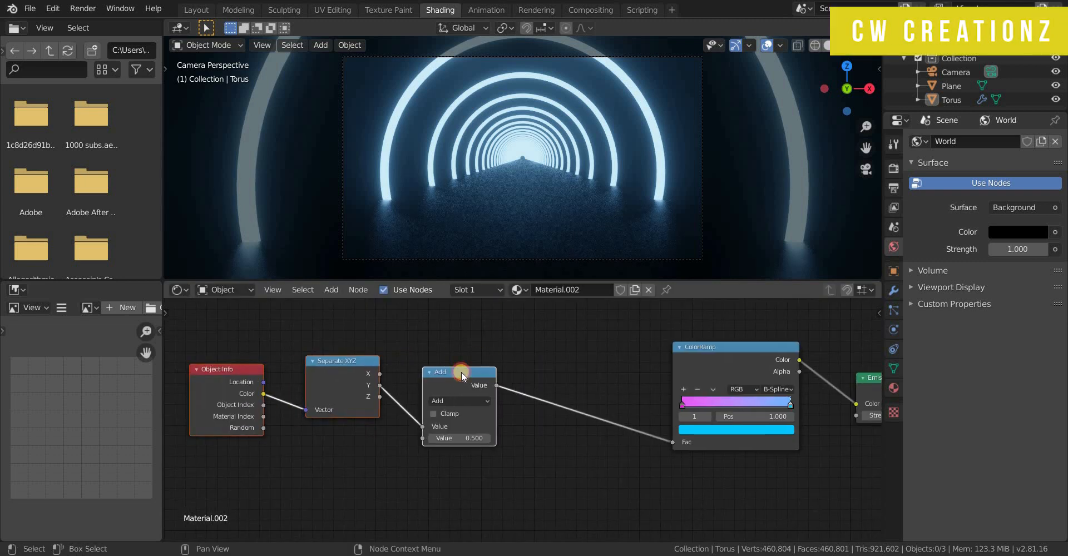
{"action": "key", "text": "shift+d"}
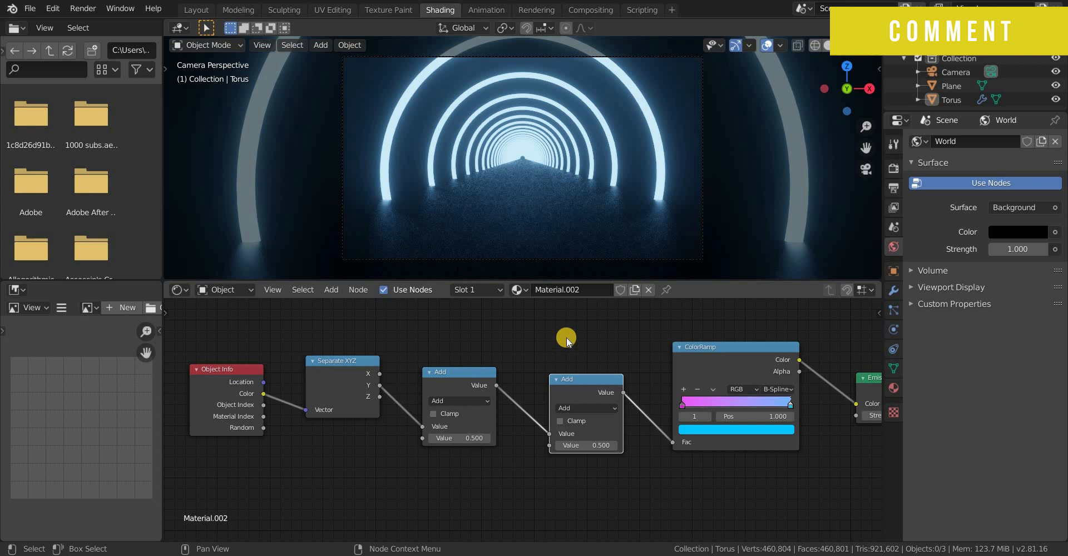
{"action": "left_click", "coordinate": [459, 401]}
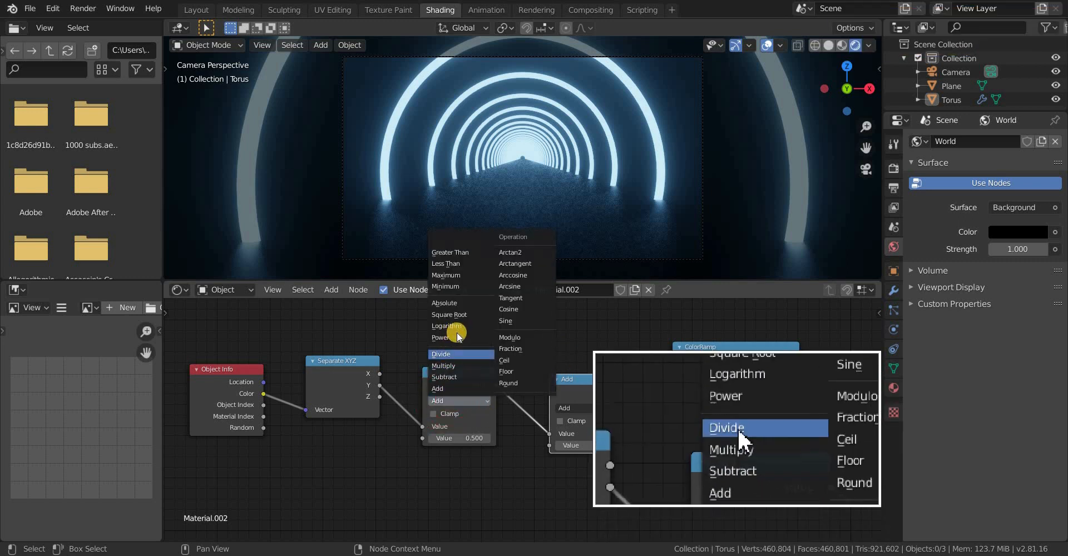
{"action": "left_click", "coordinate": [731, 449]}
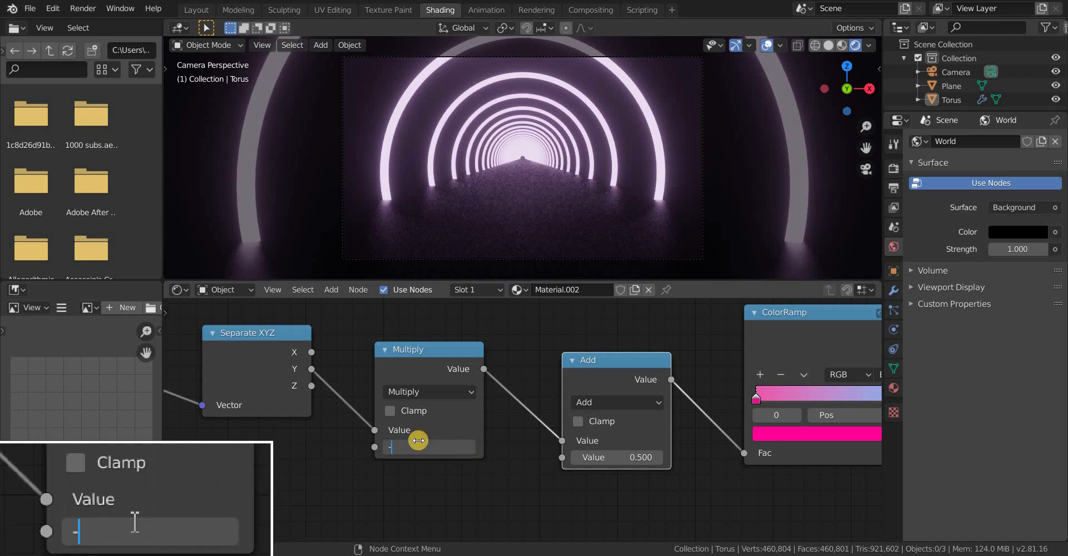
{"action": "type", "text": "-1.0"}
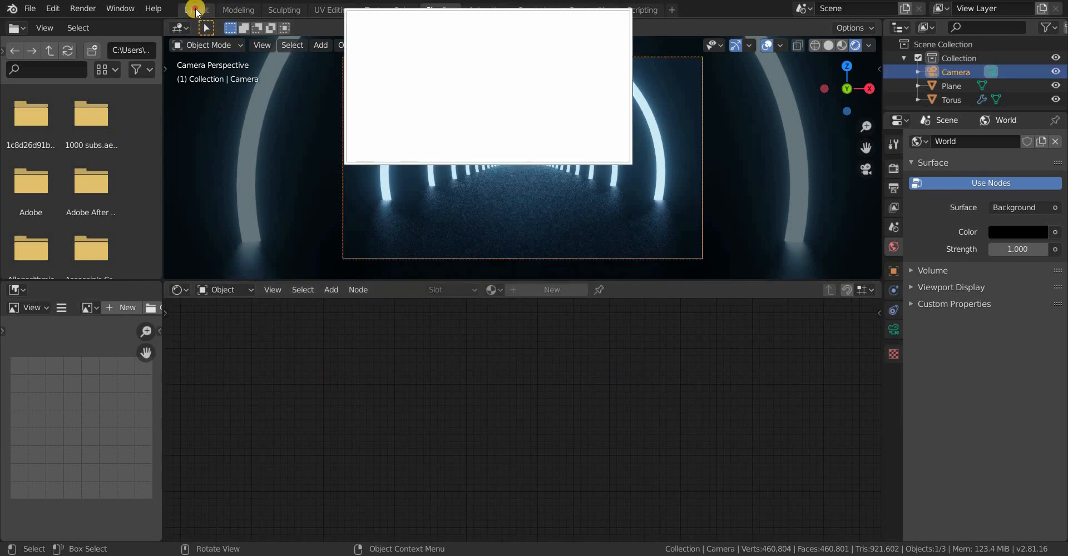
In Layout, keyframe the camera's location at frame 0 and set the end frame to 240
{"action": "left_click", "coordinate": [196, 10]}
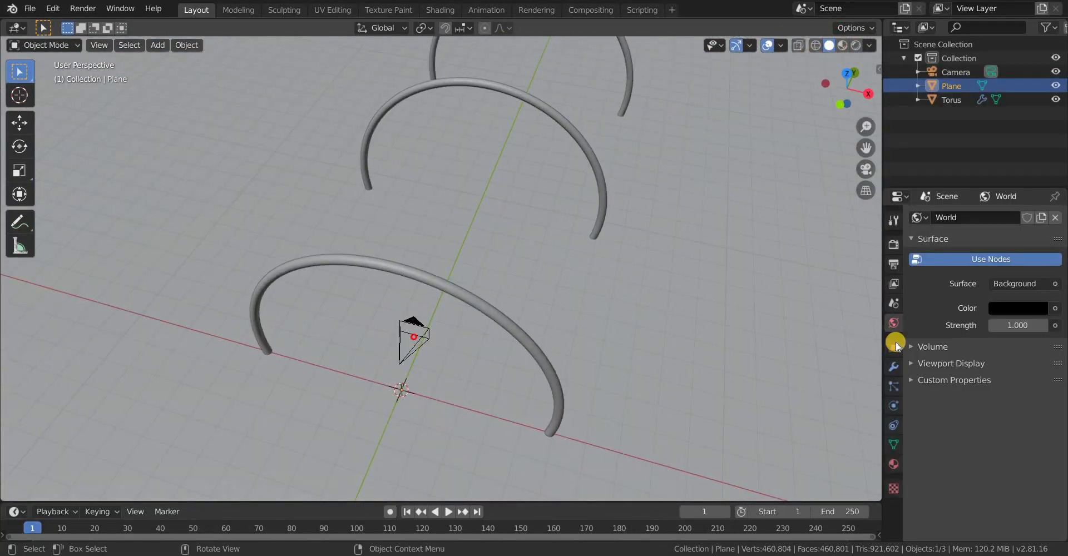
{"action": "left_click", "coordinate": [955, 72]}
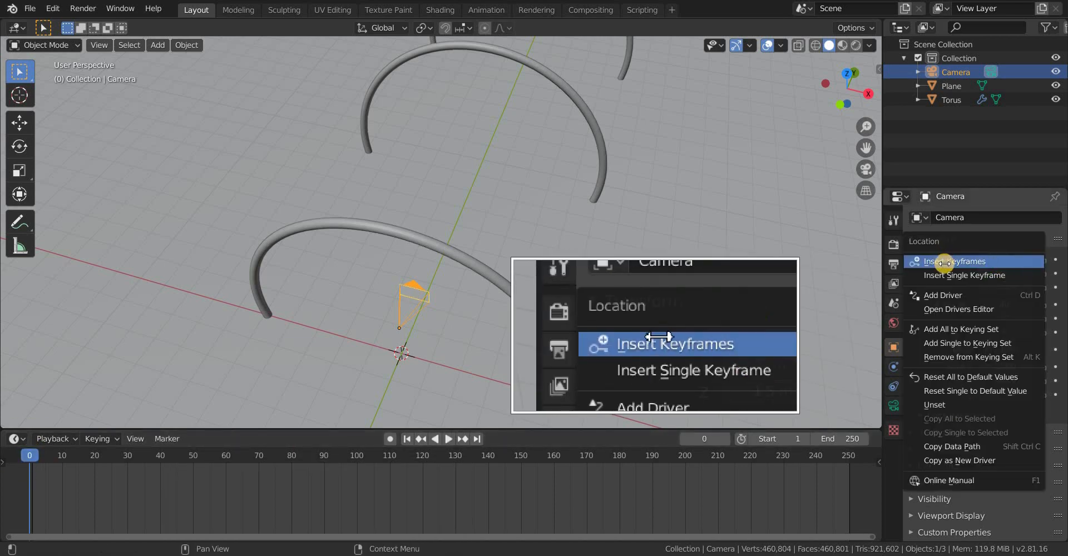
{"action": "left_click", "coordinate": [674, 344]}
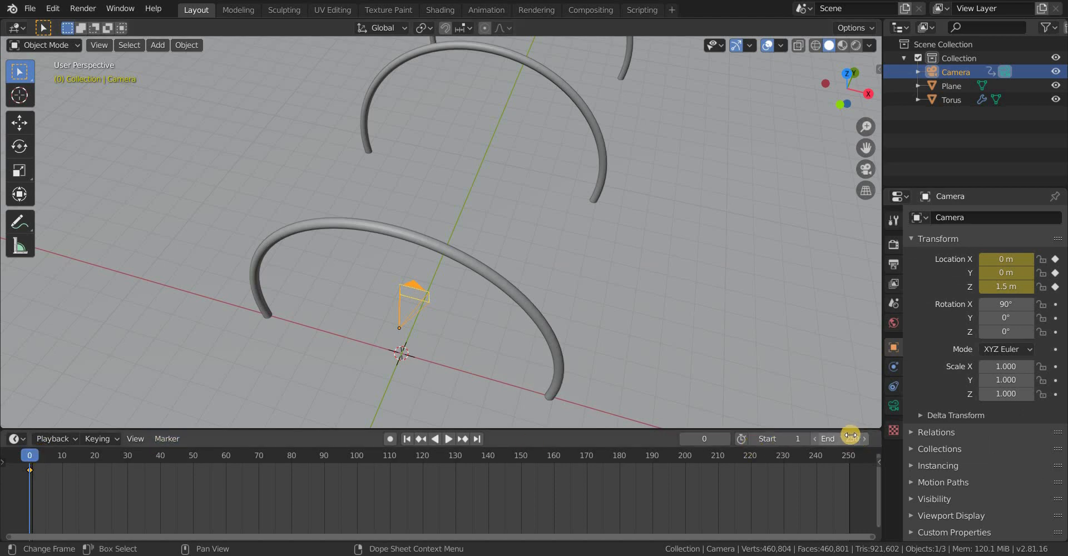
{"action": "left_click", "coordinate": [824, 438]}
{"action": "type", "text": "240"}
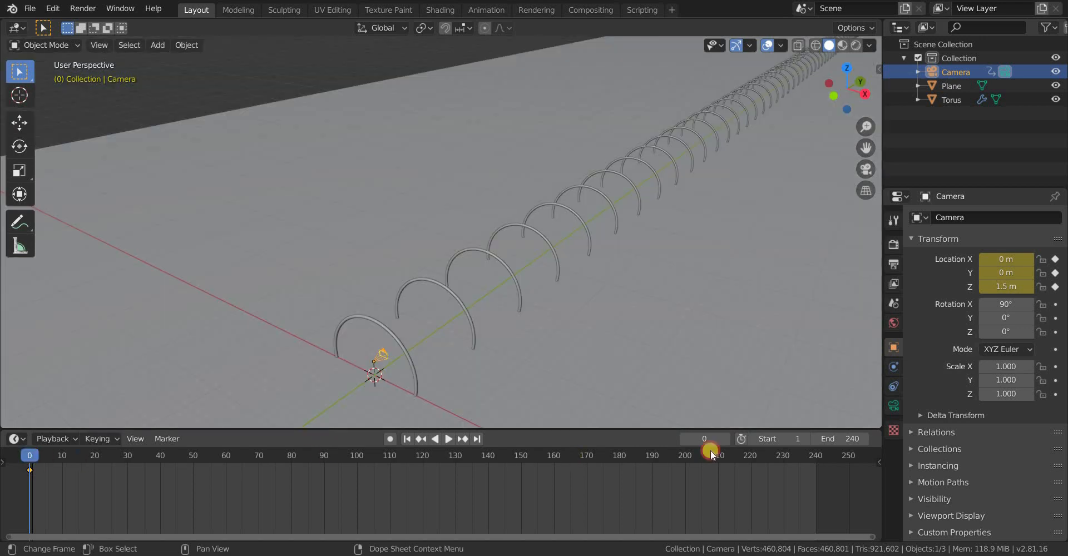
At frame 240 set the camera's Y location to 27 m and keyframe its location
{"action": "left_click", "coordinate": [447, 438]}
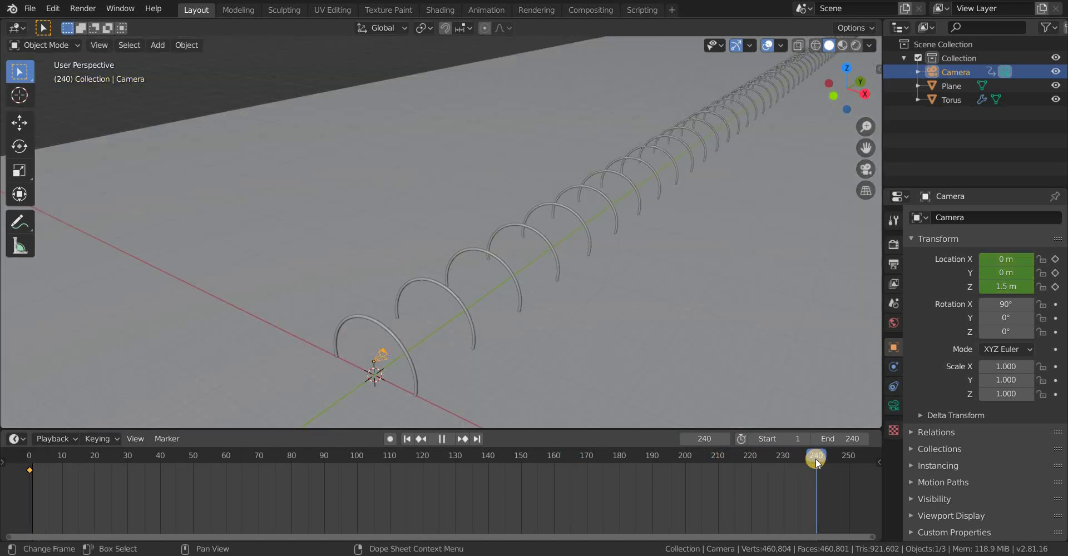
{"action": "double_click", "coordinate": [993, 272]}
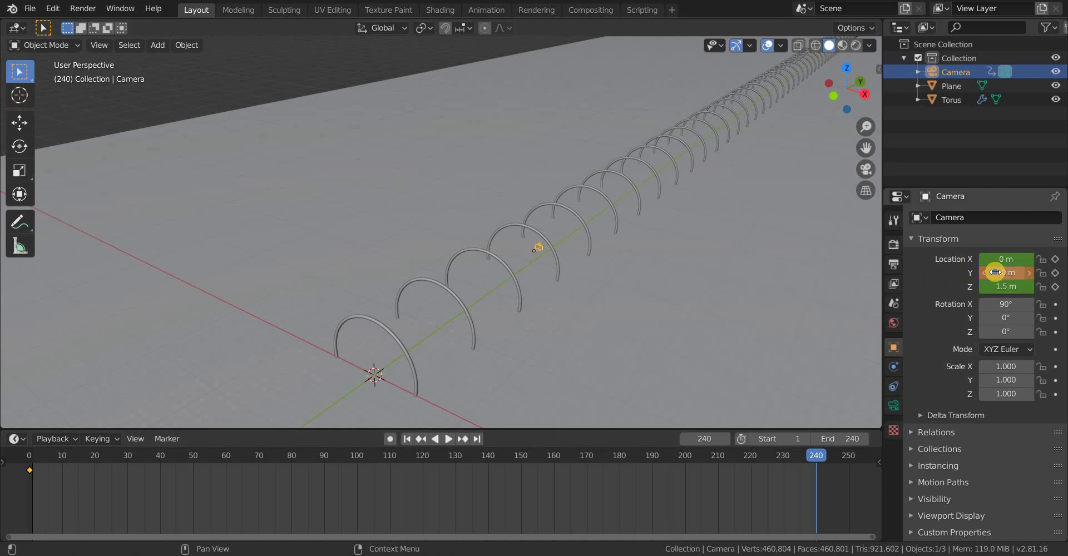
{"action": "right_click", "coordinate": [1005, 272]}
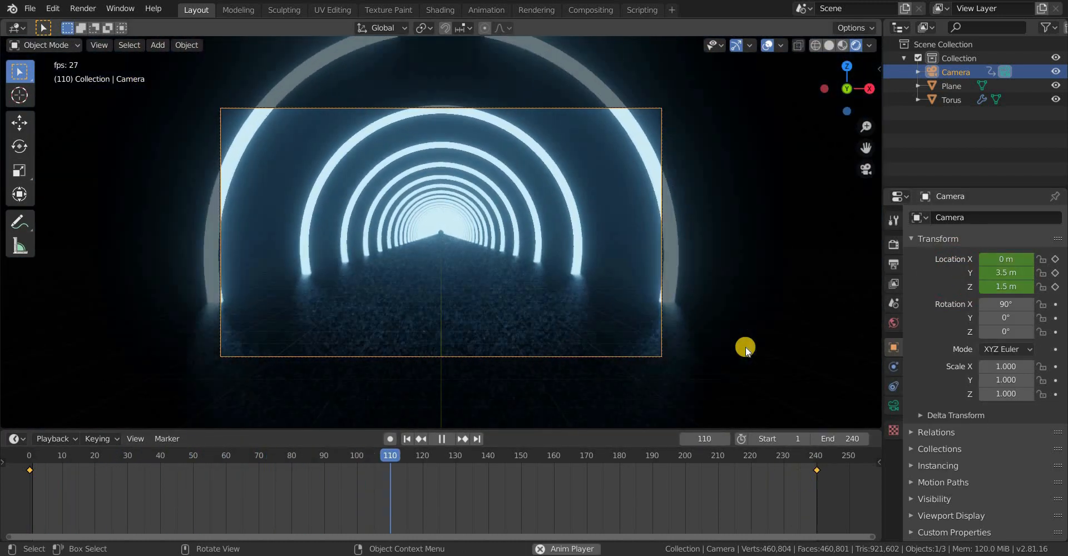
{"action": "left_click", "coordinate": [442, 439]}
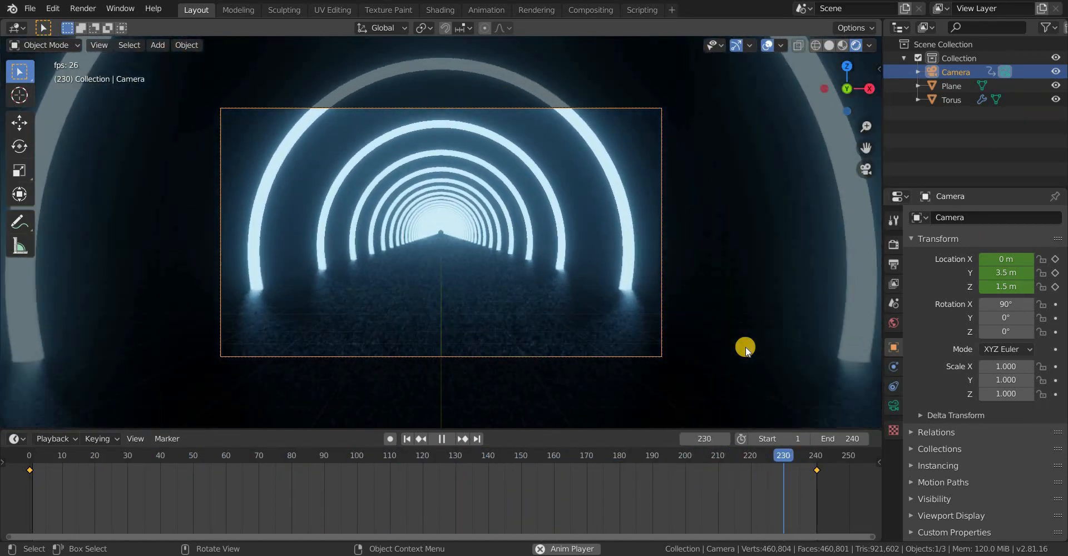
{"action": "left_click", "coordinate": [29, 455]}
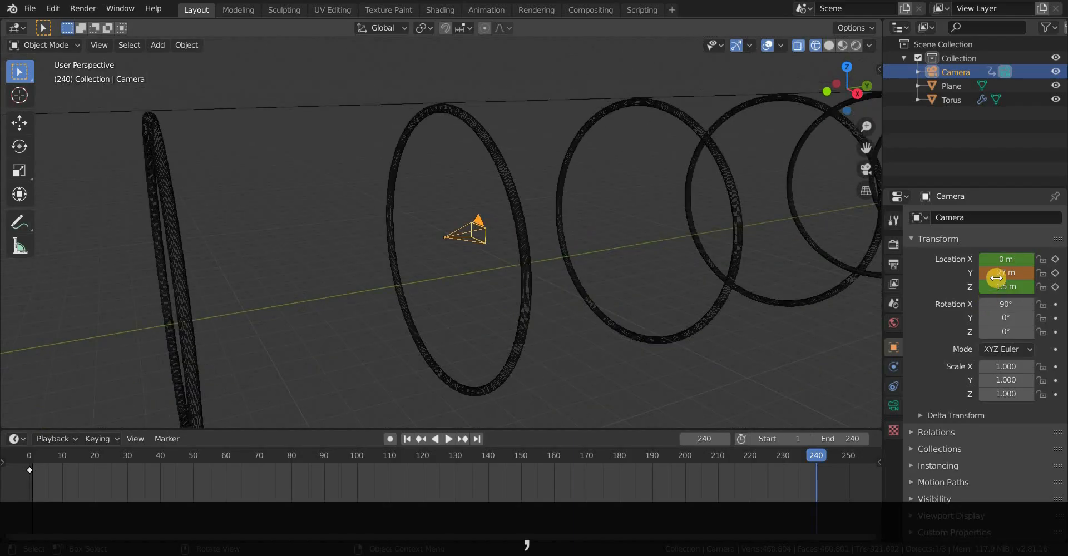
{"action": "right_click", "coordinate": [1005, 273]}
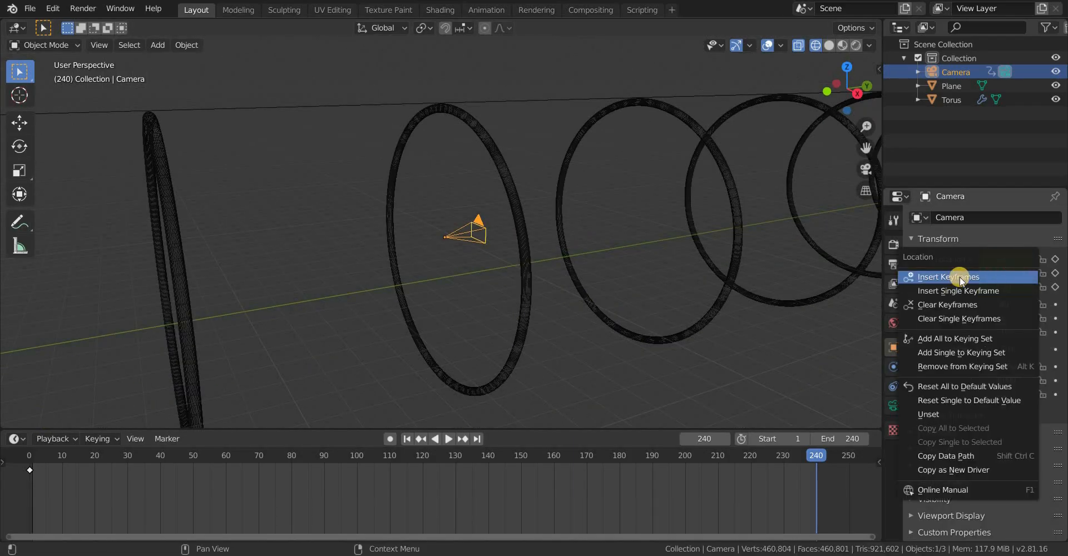
{"action": "mouse_move", "coordinate": [946, 277]}
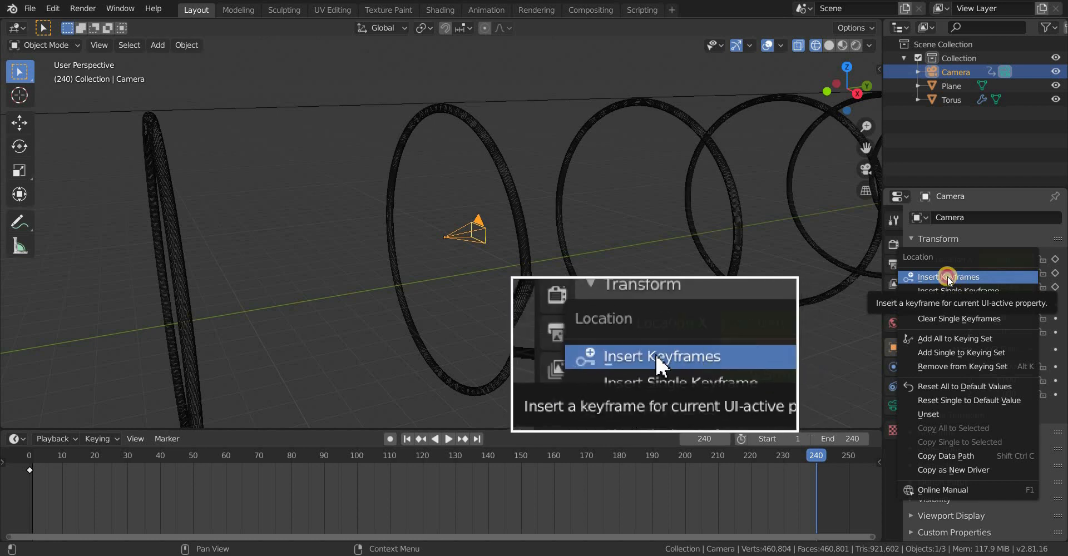
{"action": "left_click", "coordinate": [660, 355]}
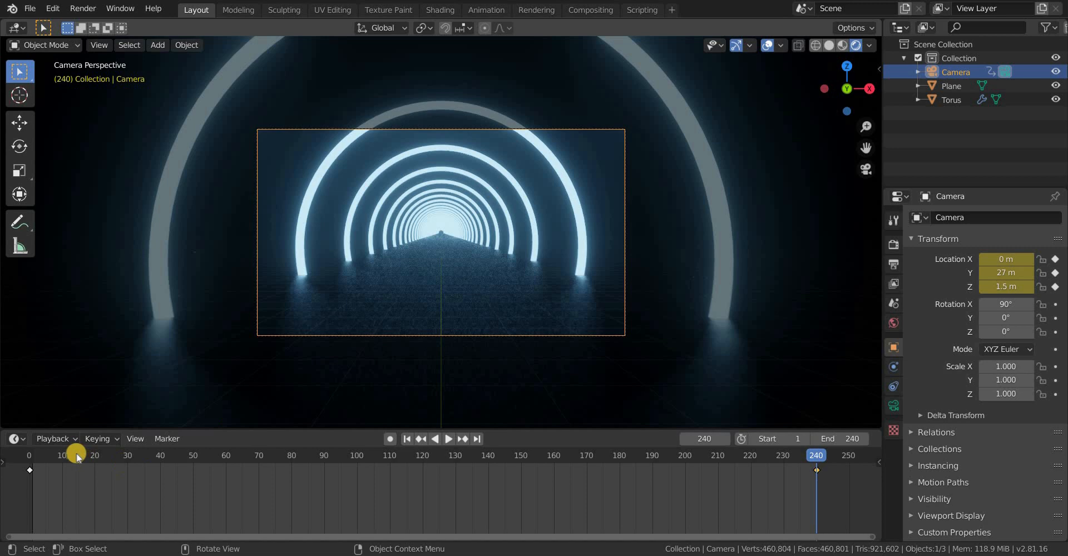
Play the fly-through preview, then show the torus material nodes in Shading
{"action": "left_click", "coordinate": [448, 439]}
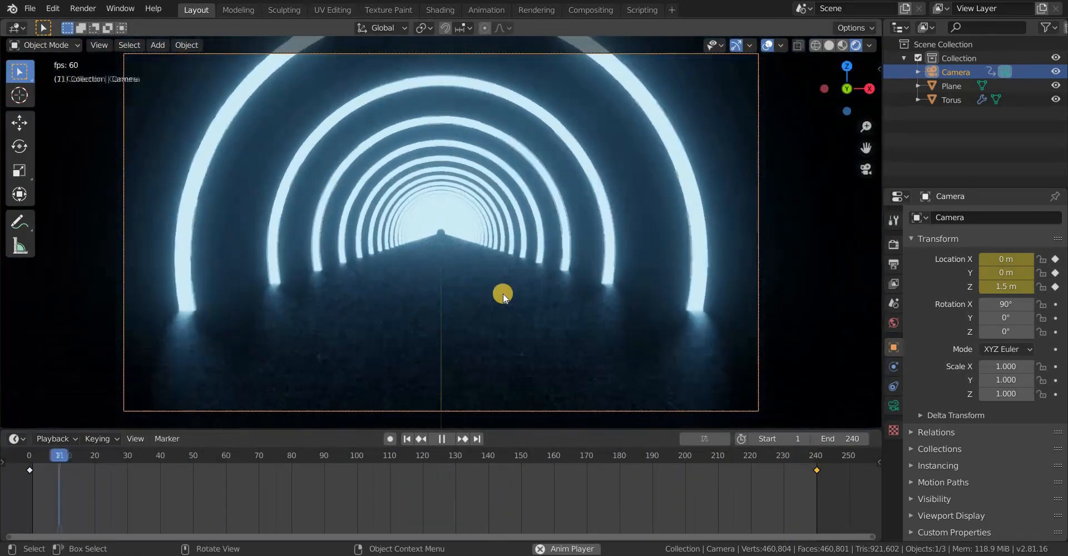
{"action": "left_click", "coordinate": [439, 10]}
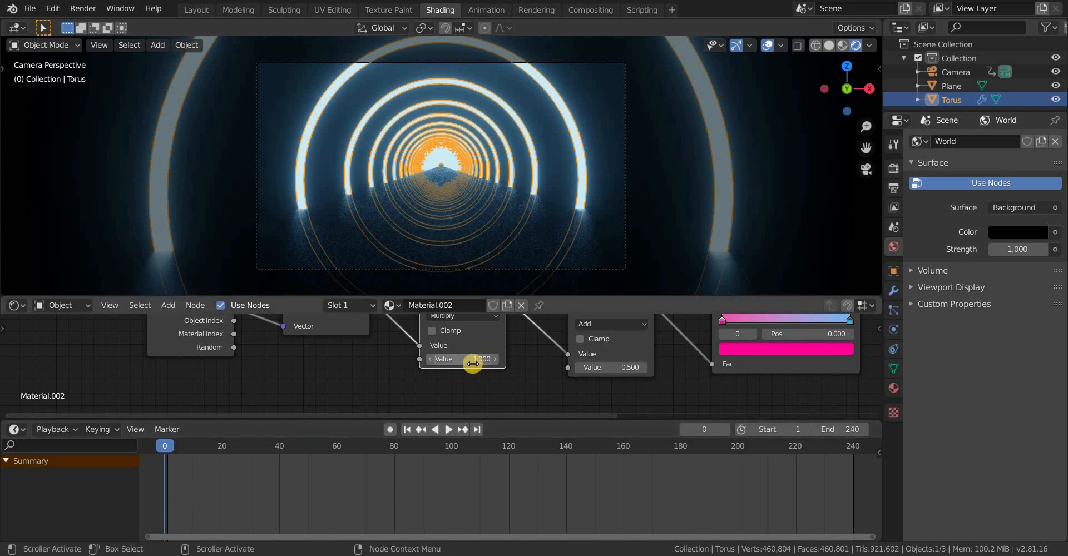
Keyframe the Multiply value at frames 0 and 60, then key -1 at frame 120
{"action": "right_click", "coordinate": [462, 360]}
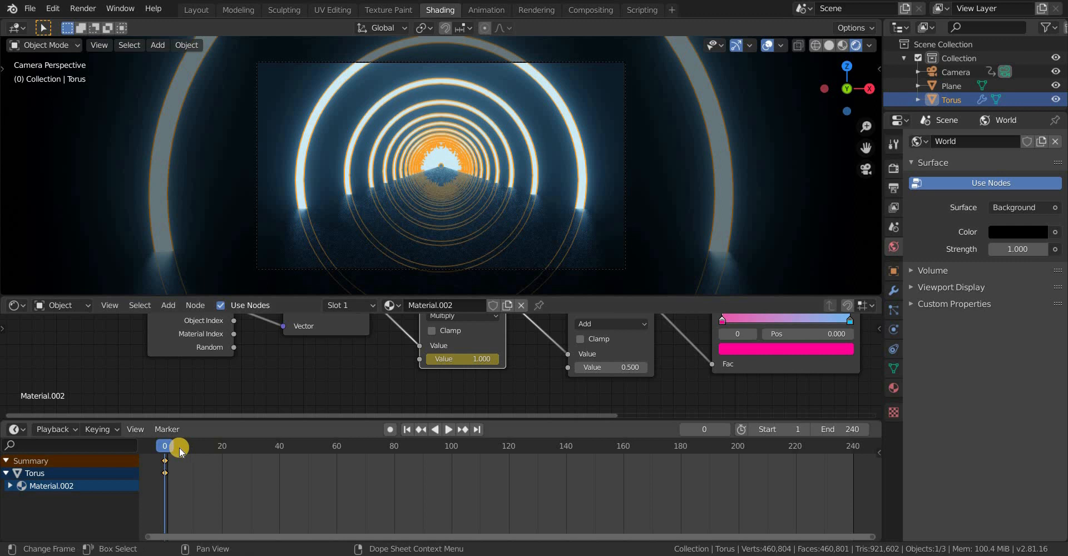
{"action": "left_click", "coordinate": [449, 429]}
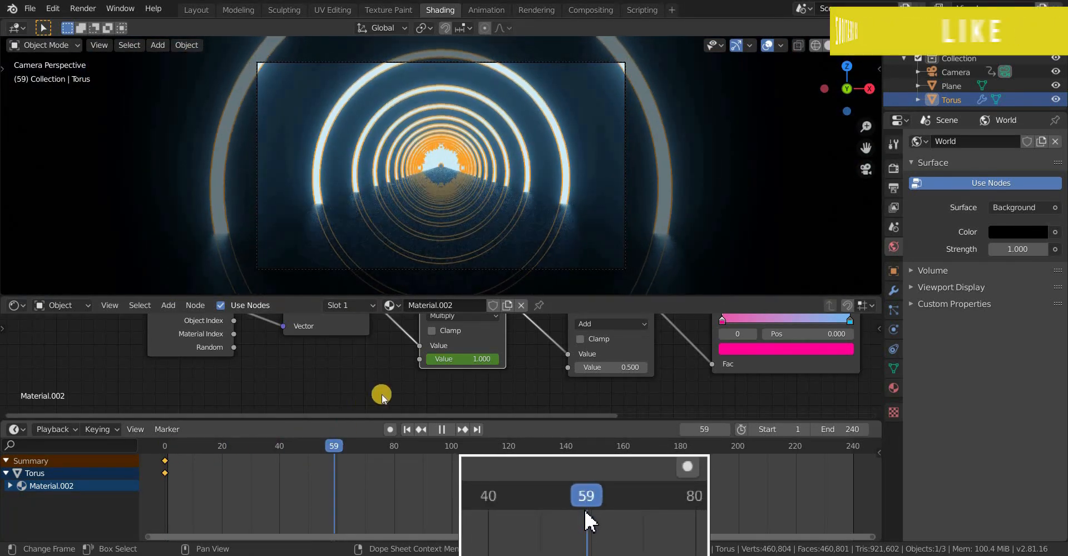
{"action": "right_click", "coordinate": [462, 359]}
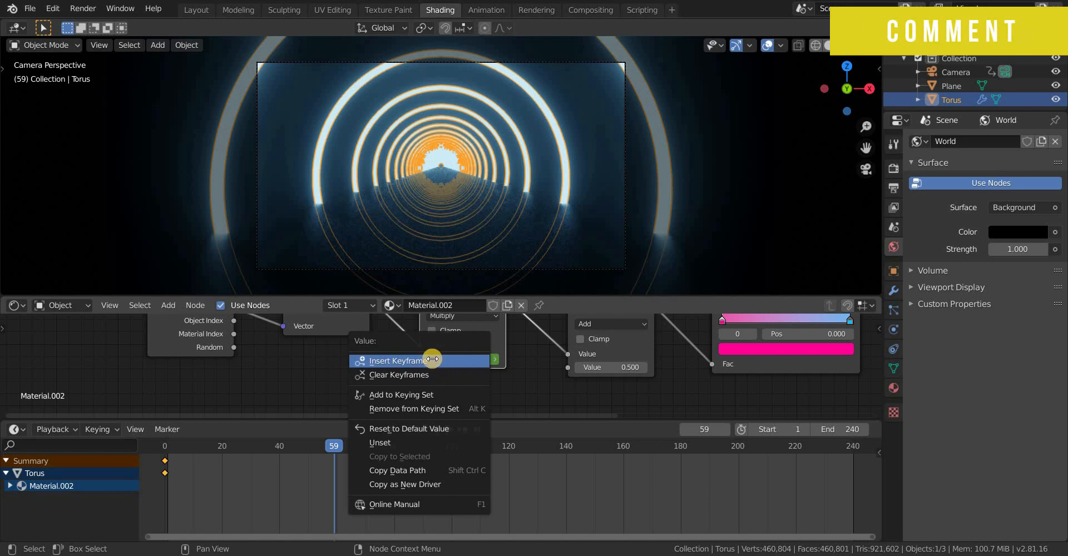
{"action": "left_click", "coordinate": [397, 361]}
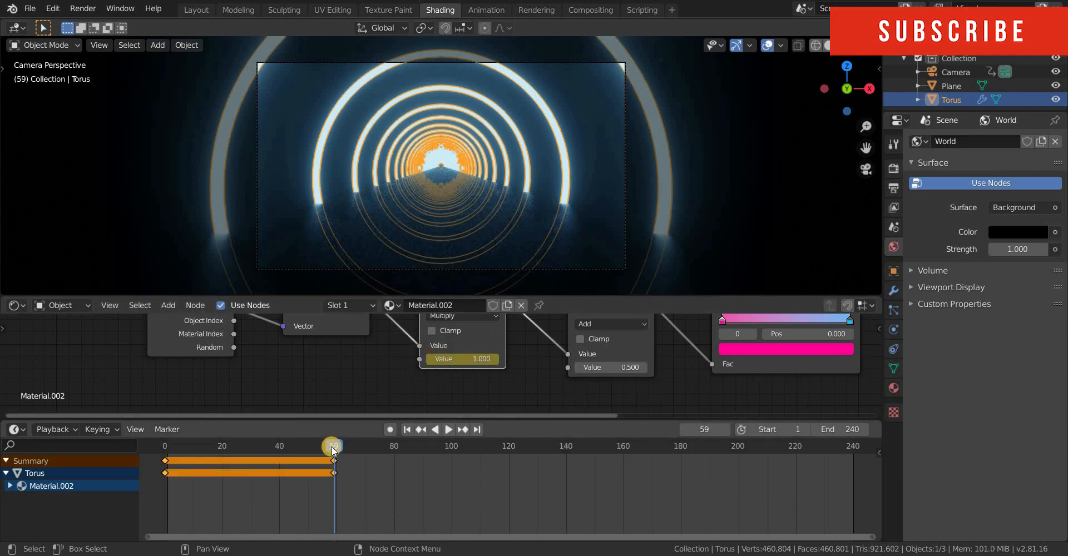
{"action": "left_click", "coordinate": [333, 445]}
{"action": "type", "text": "-1"}
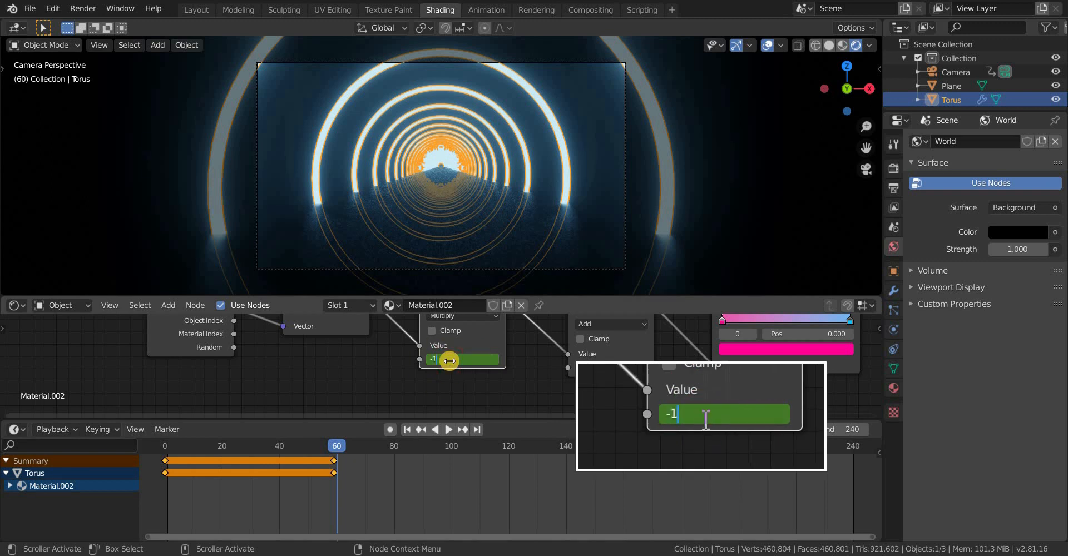
{"action": "right_click", "coordinate": [462, 359]}
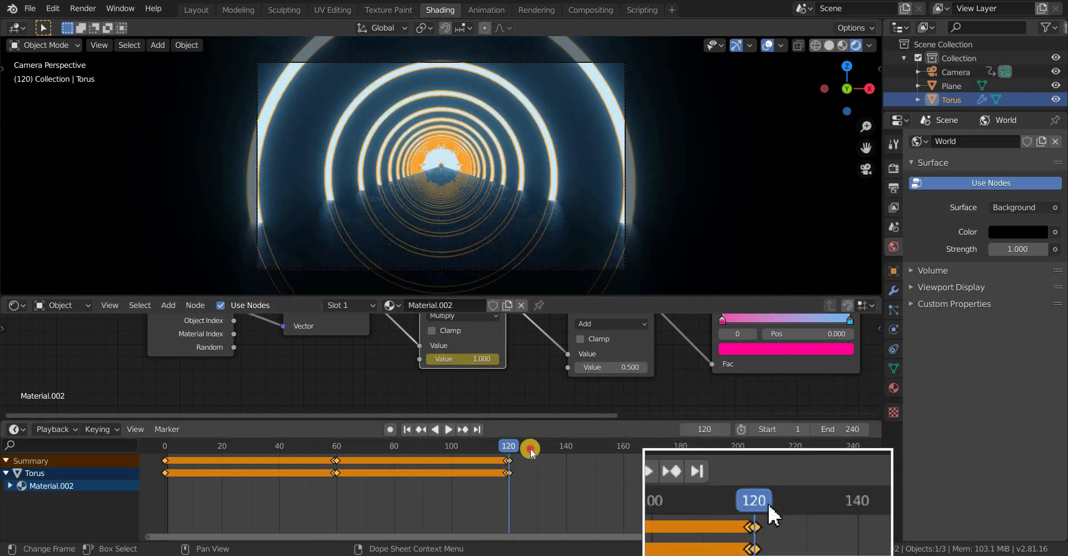
Keyframe the Multiply value at frames 180 and 240, alternating back between 1 and -1
{"action": "left_click", "coordinate": [448, 429]}
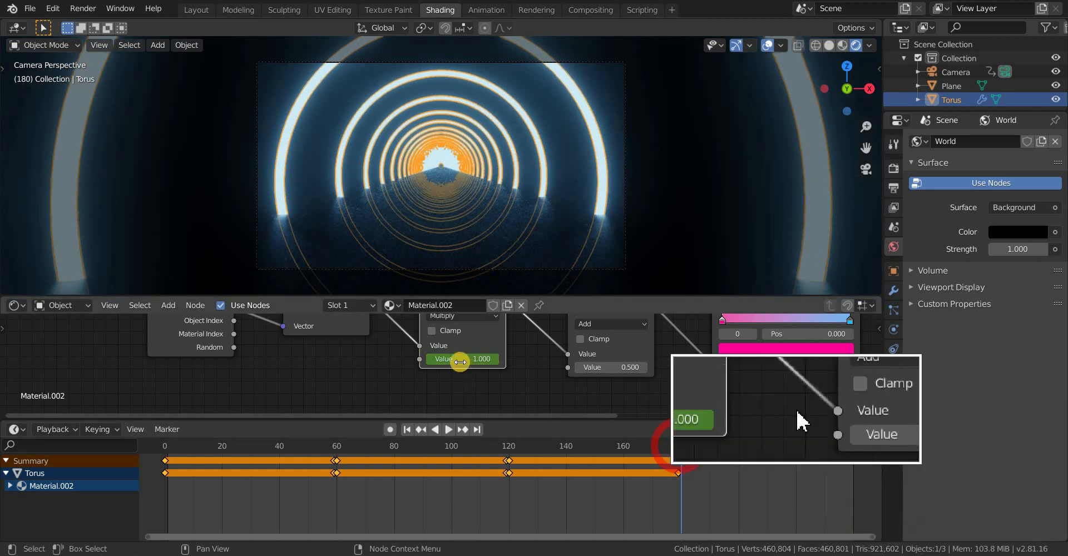
{"action": "double_click", "coordinate": [460, 359]}
{"action": "type", "text": "-1.000"}
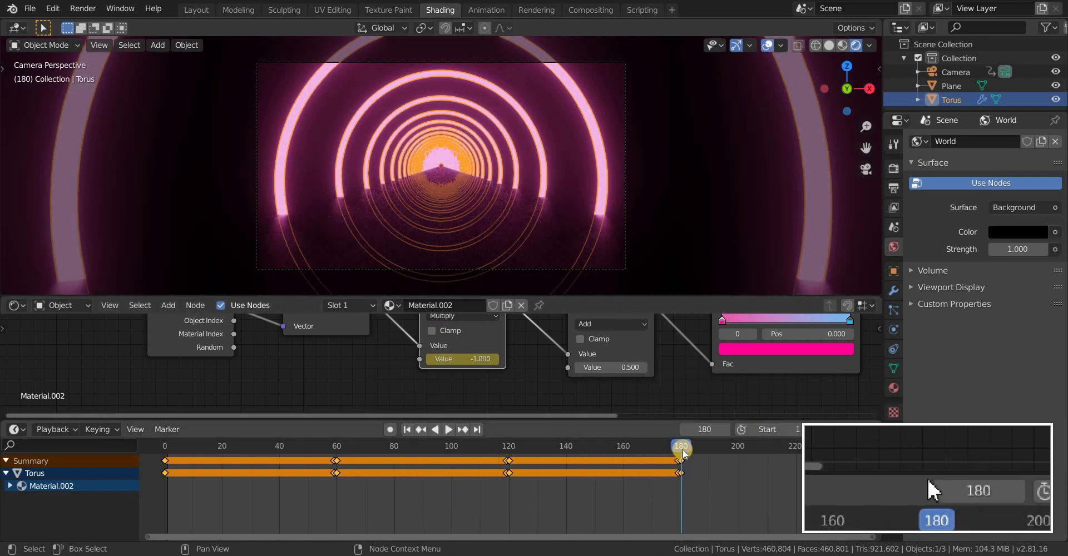
{"action": "left_click", "coordinate": [448, 429]}
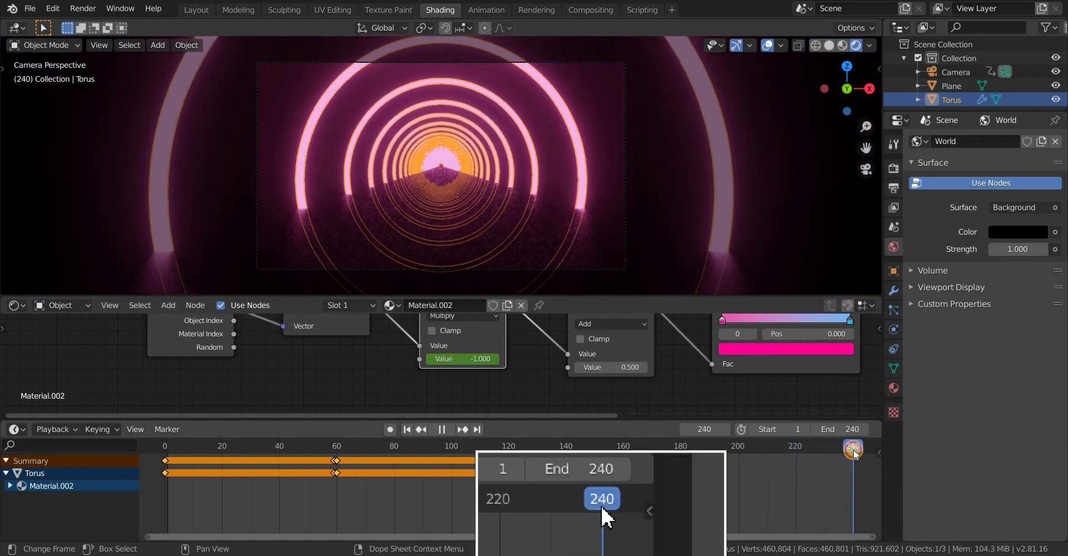
{"action": "right_click", "coordinate": [477, 359]}
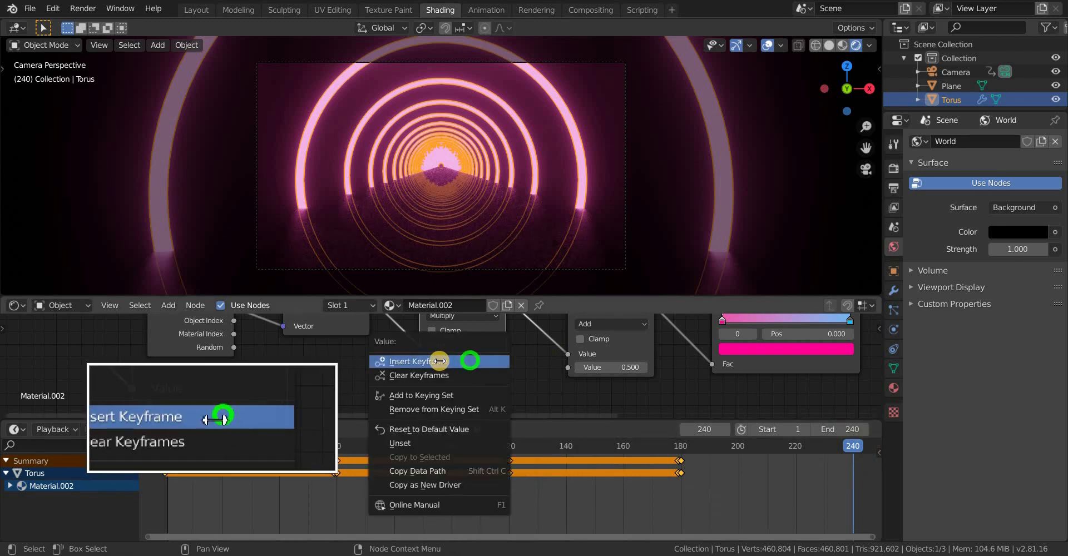
{"action": "left_click", "coordinate": [412, 361]}
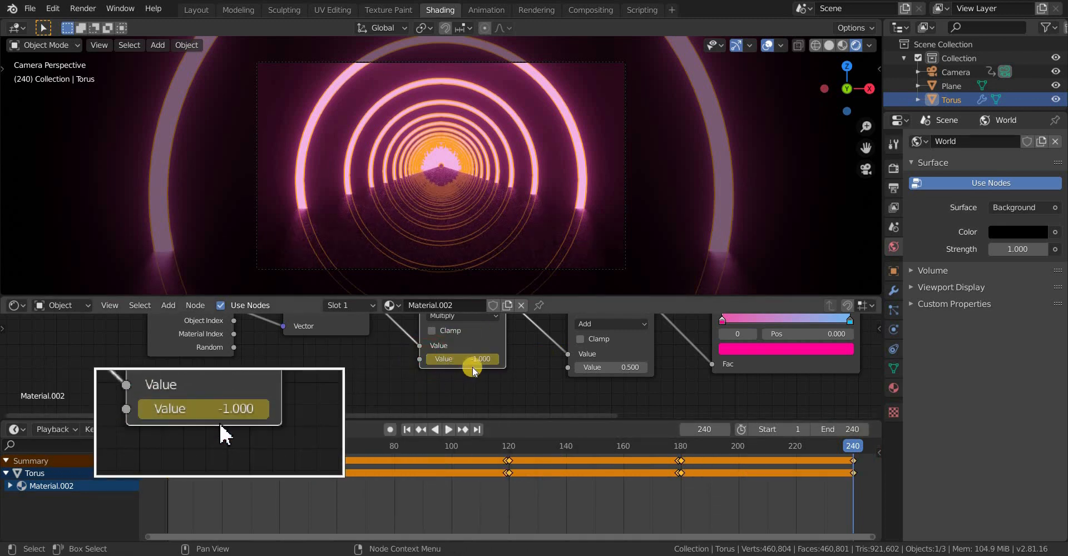
{"action": "left_click", "coordinate": [448, 429]}
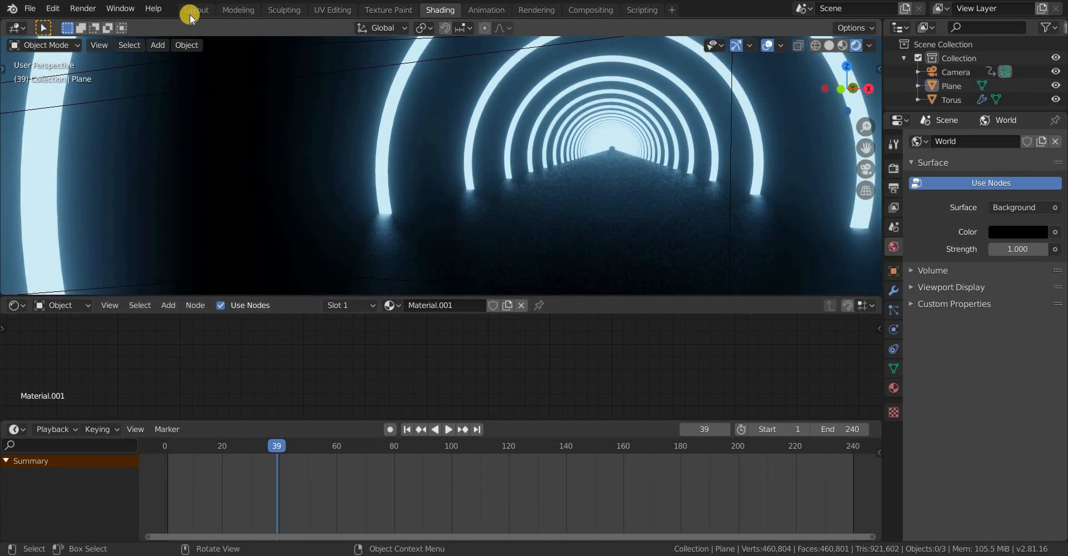
Return to Layout in Rendered shading and select the camera for its lens settings
{"action": "left_click", "coordinate": [195, 10]}
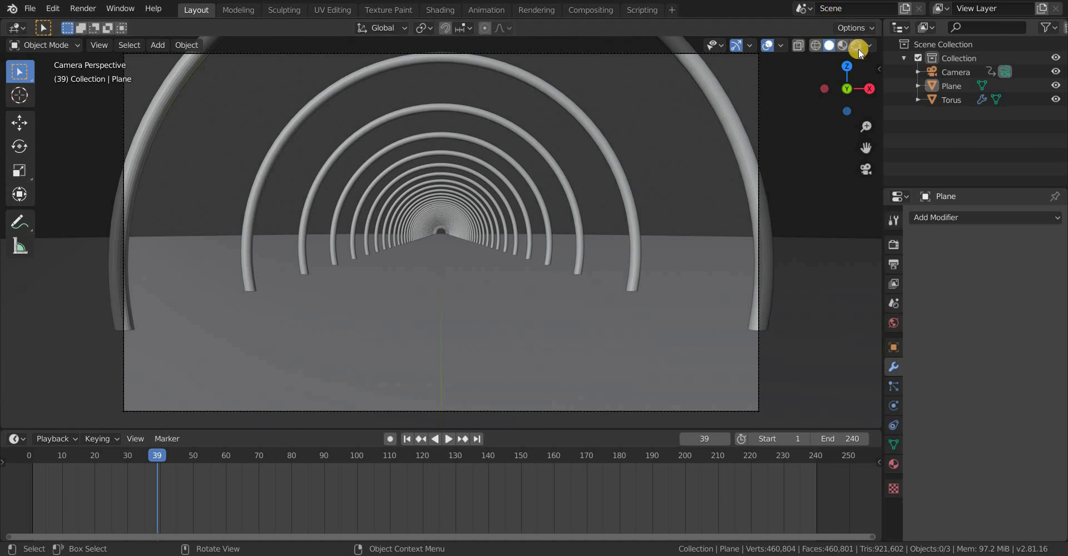
{"action": "left_click", "coordinate": [858, 44]}
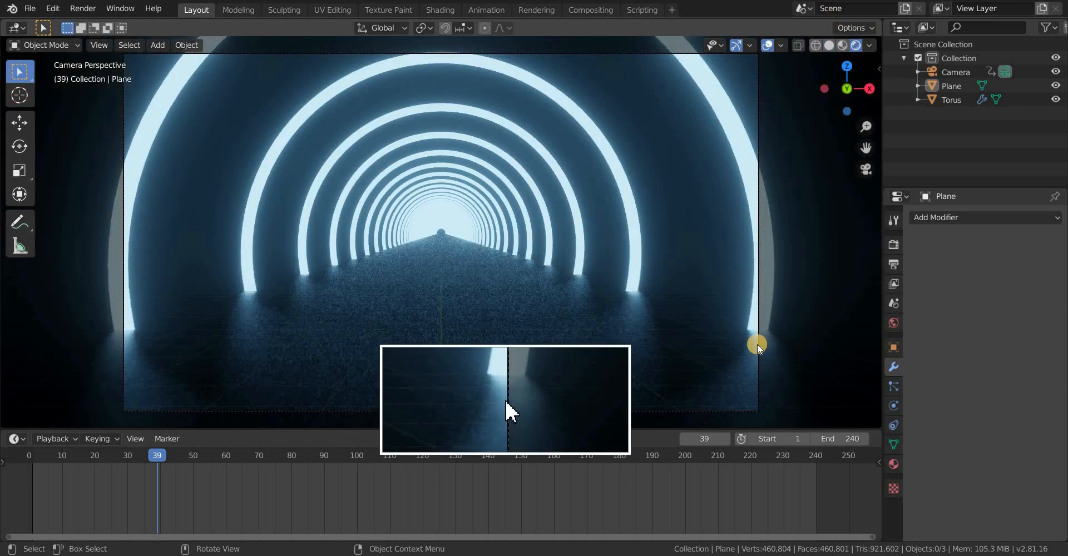
{"action": "left_click", "coordinate": [955, 72]}
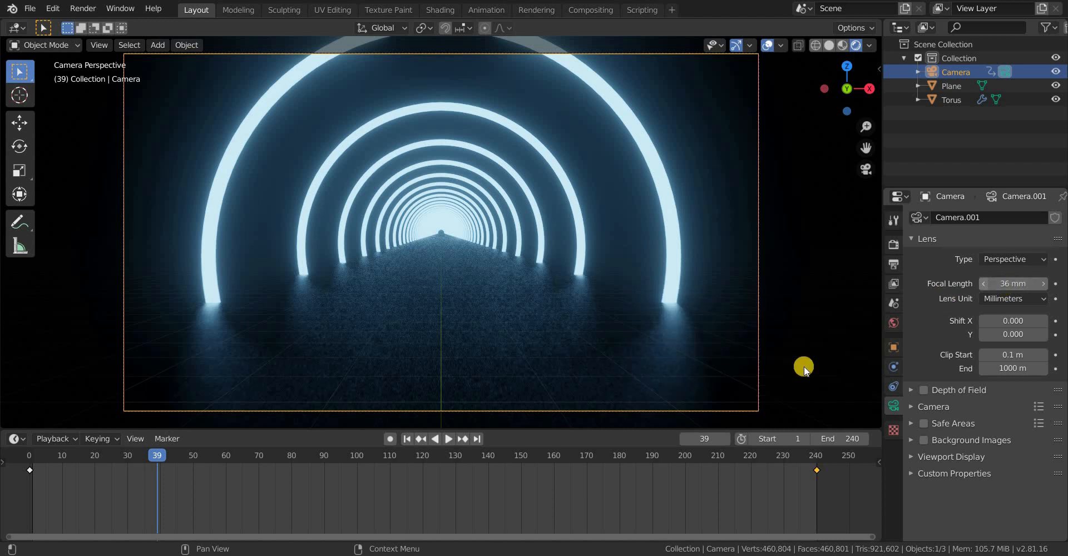
{"action": "mouse_move", "coordinate": [890, 243]}
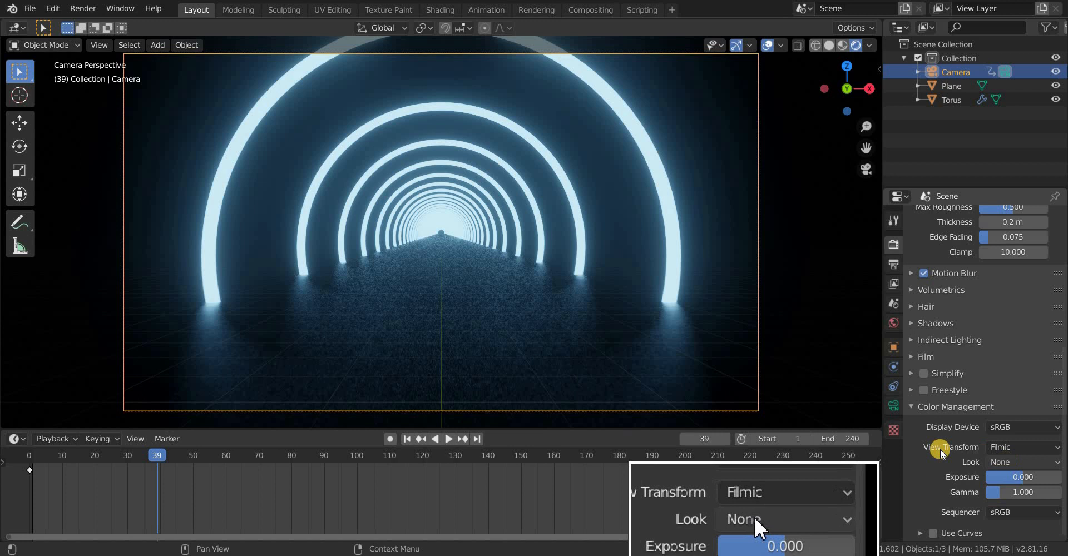
Choose a stronger contrast Look in the render's colour management
{"action": "left_click", "coordinate": [783, 518]}
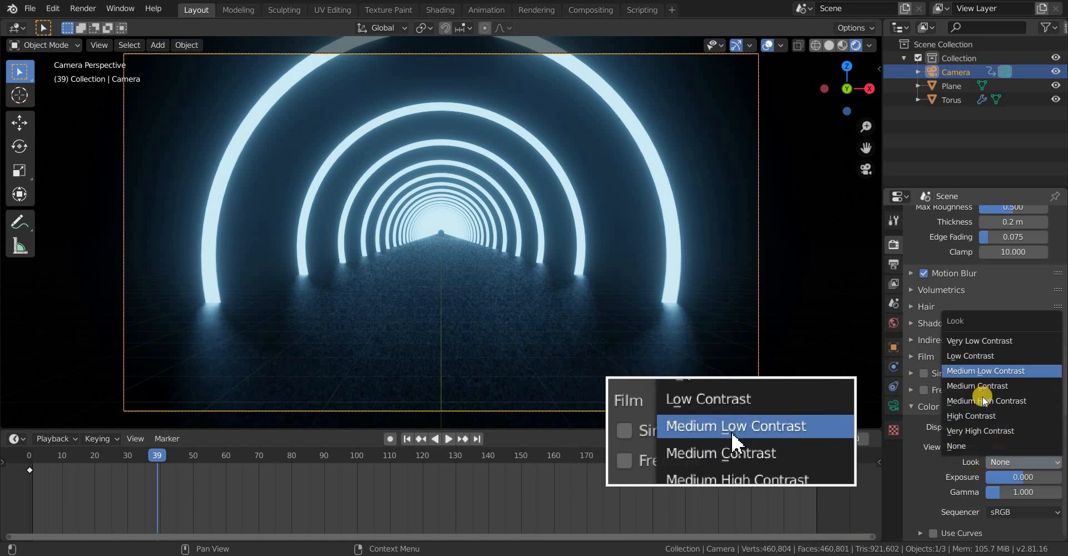
{"action": "left_click", "coordinate": [736, 478]}
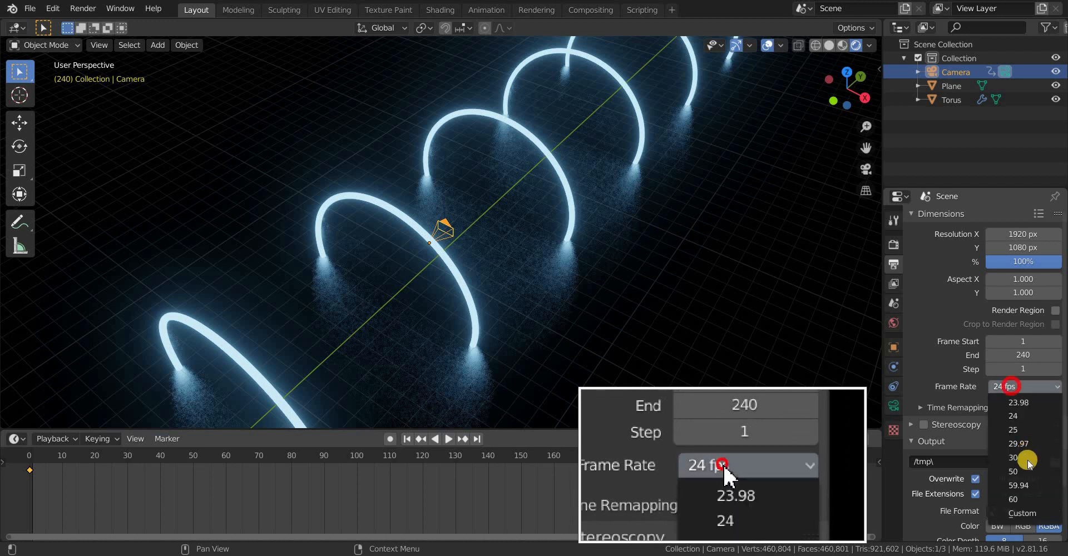
Set output to 60 fps AVI Raw and browse for the output folder
{"action": "left_click", "coordinate": [1012, 499]}
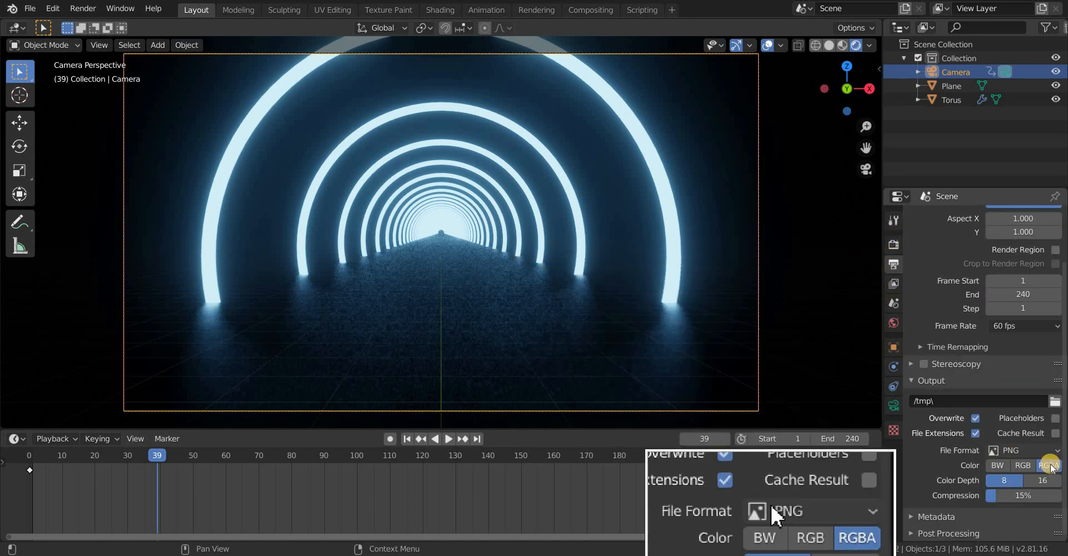
{"action": "left_click", "coordinate": [814, 510]}
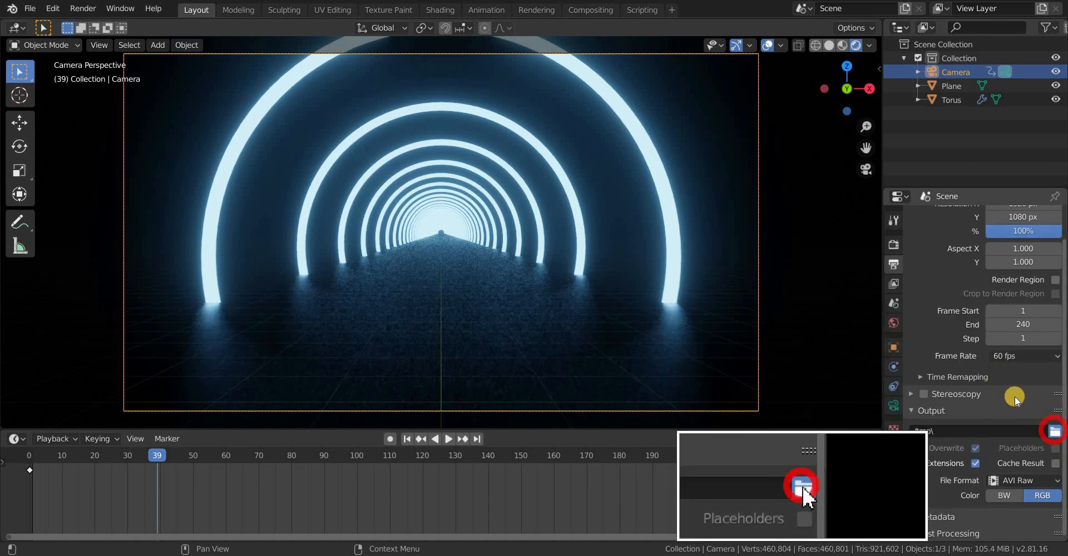
{"action": "left_click", "coordinate": [1053, 430]}
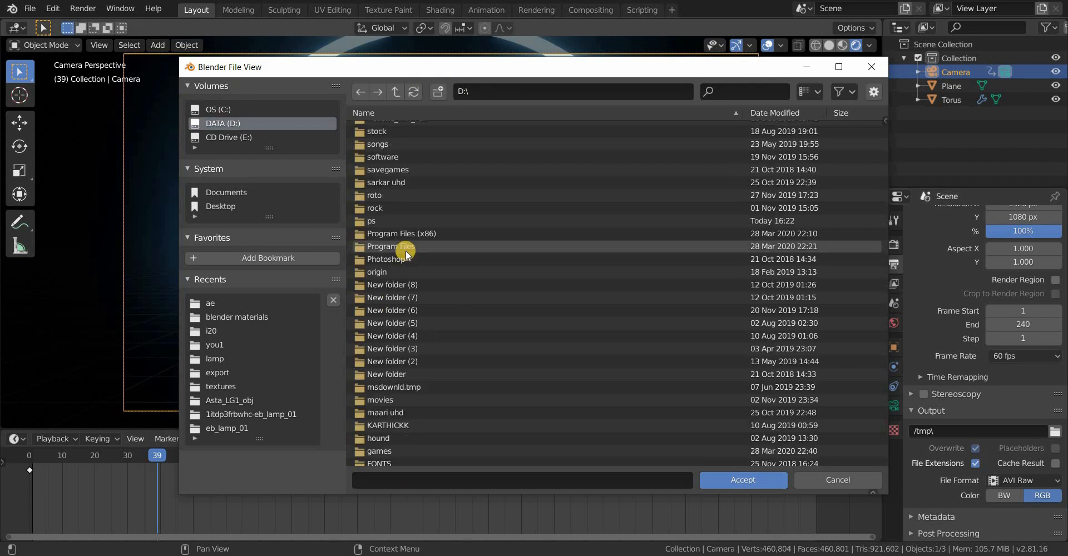
Accept D:\blender materials\ae\3 as the output folder and start Render Animation
{"action": "left_click", "coordinate": [742, 480]}
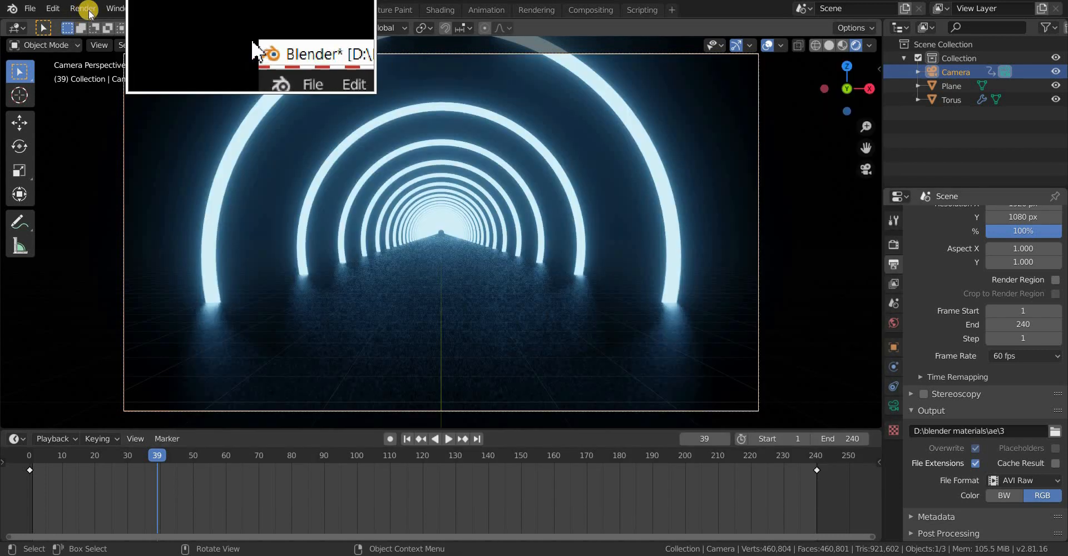
{"action": "left_click", "coordinate": [83, 8]}
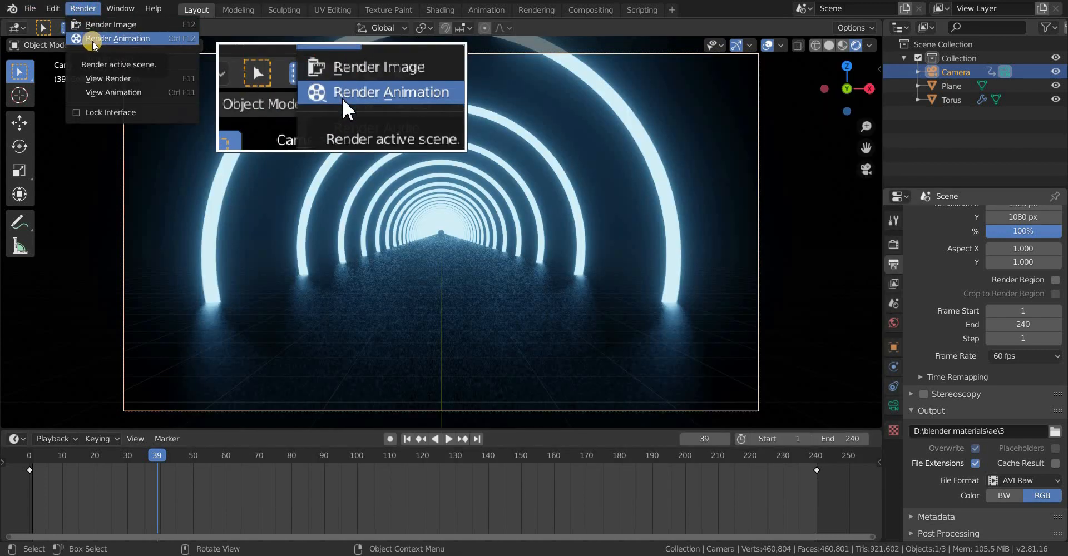
{"action": "left_click", "coordinate": [390, 92]}
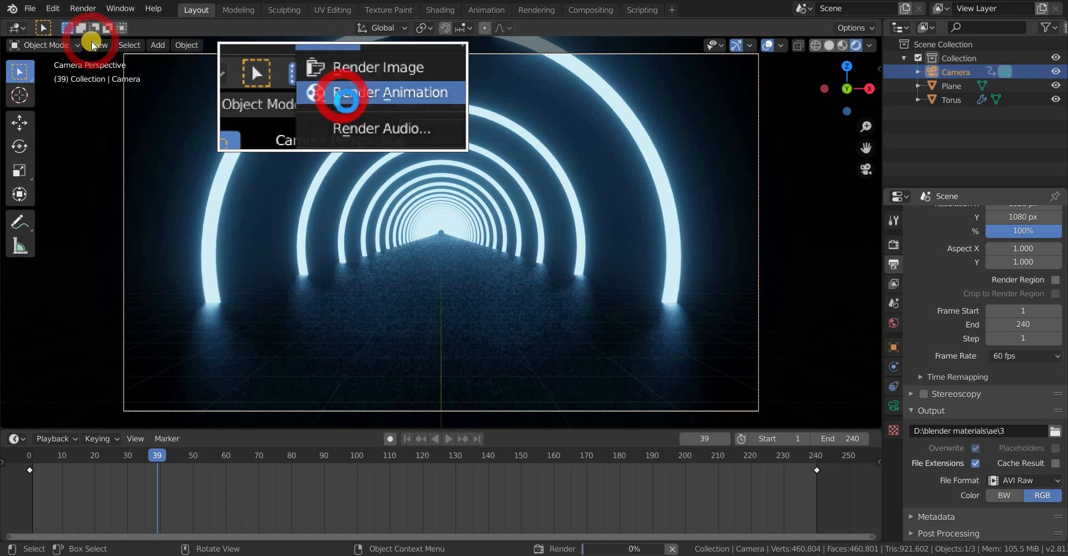